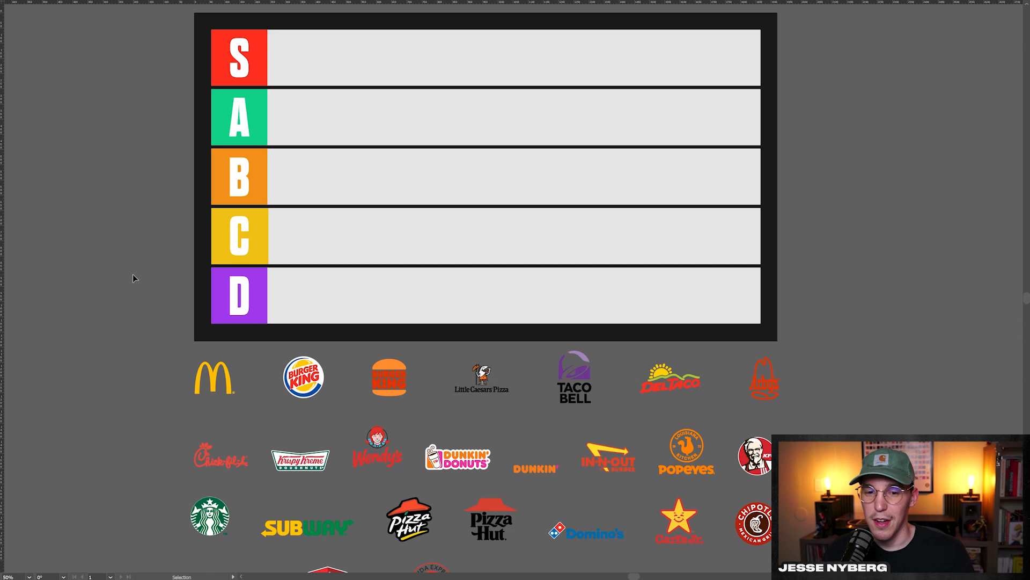
- Place the McDonald's logo in the A tier, nudging the orange Burger King logo aside
{"action": "scroll", "scroll_direction": "down", "scroll_amount": 3}
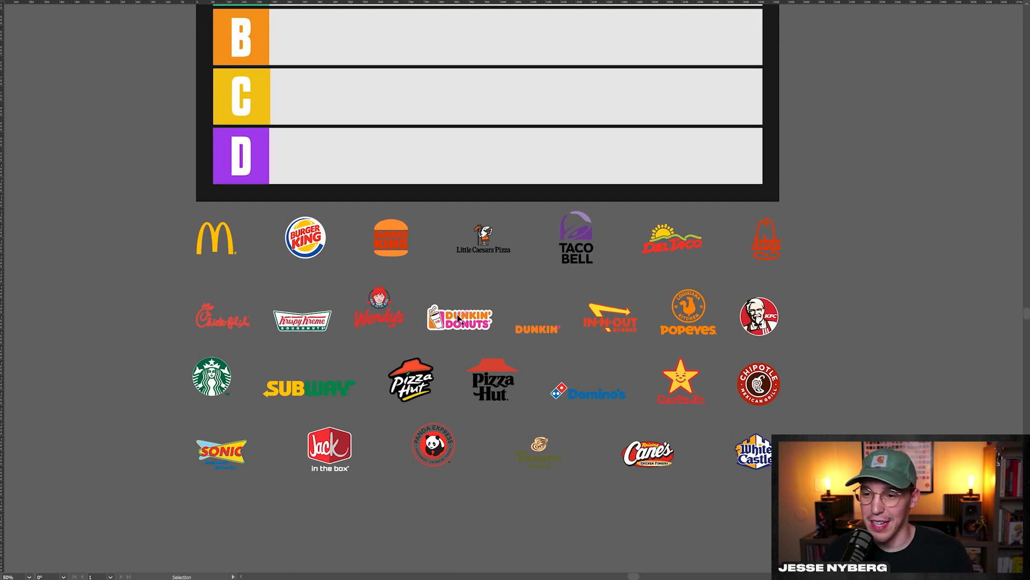
{"action": "mouse_move", "coordinate": [139, 277]}
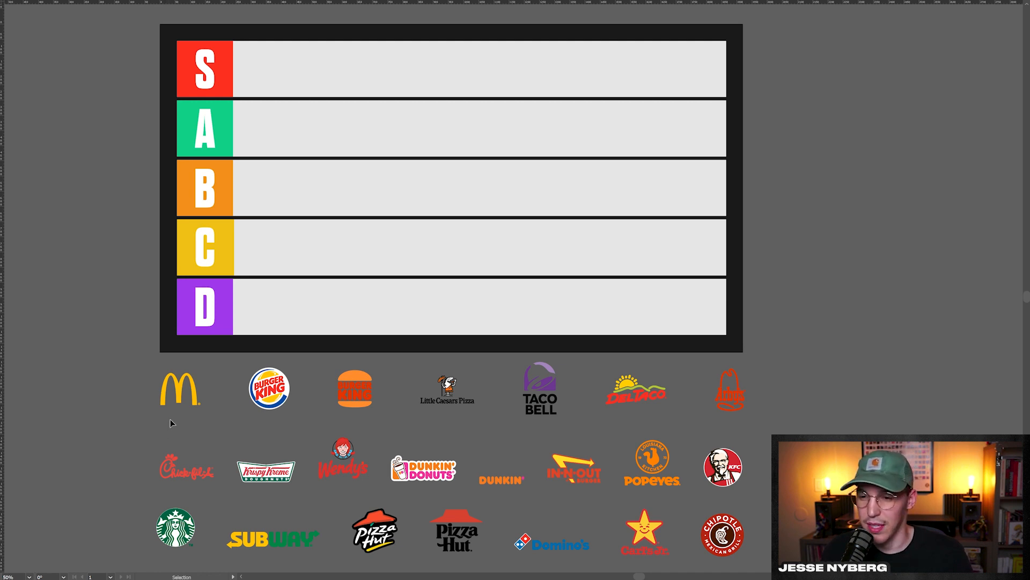
{"action": "left_click_drag", "start_coordinate": [179, 387], "coordinate": [263, 128]}
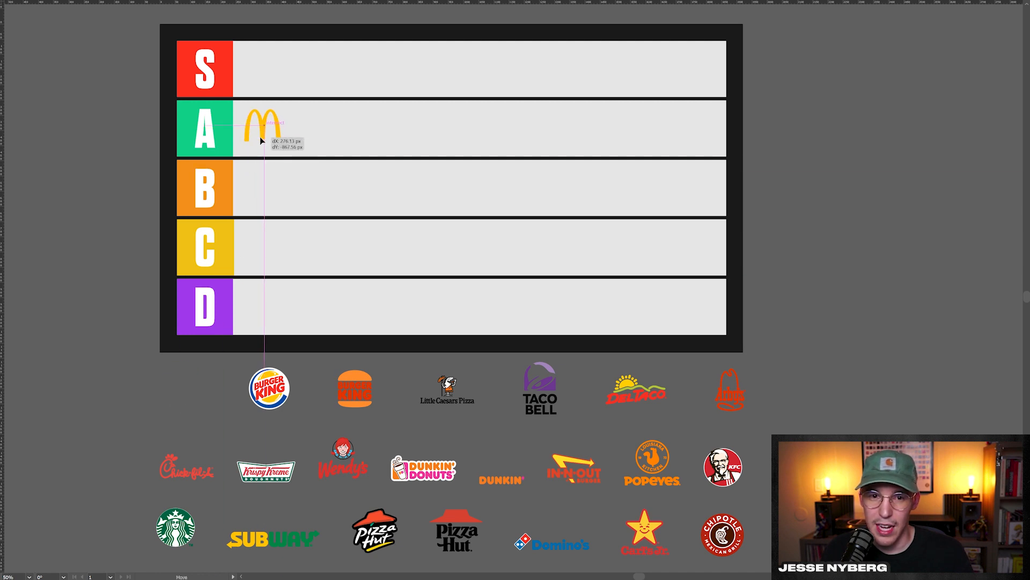
{"action": "left_click_drag", "start_coordinate": [356, 388], "coordinate": [319, 387]}
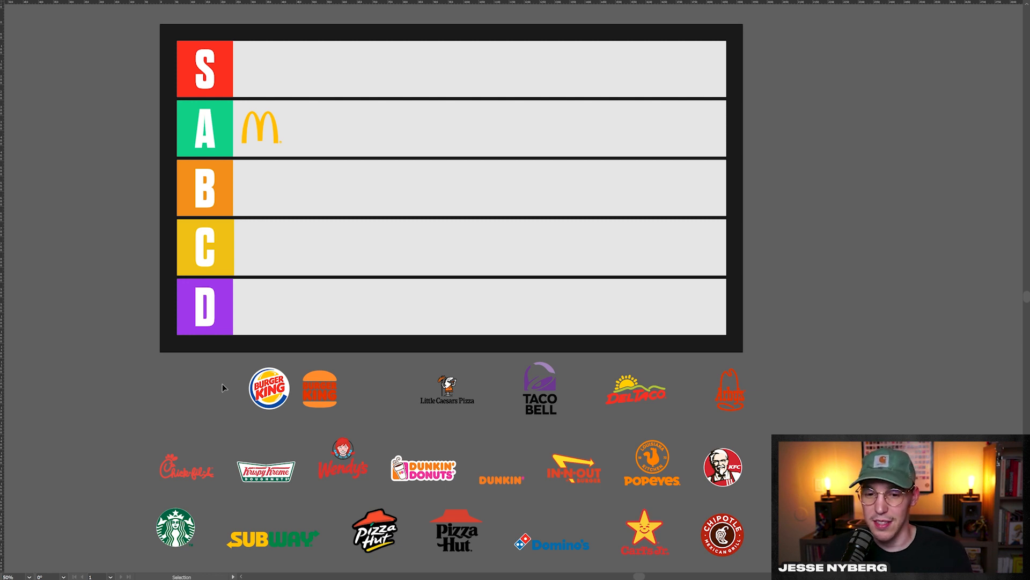
{"action": "mouse_move", "coordinate": [189, 382]}
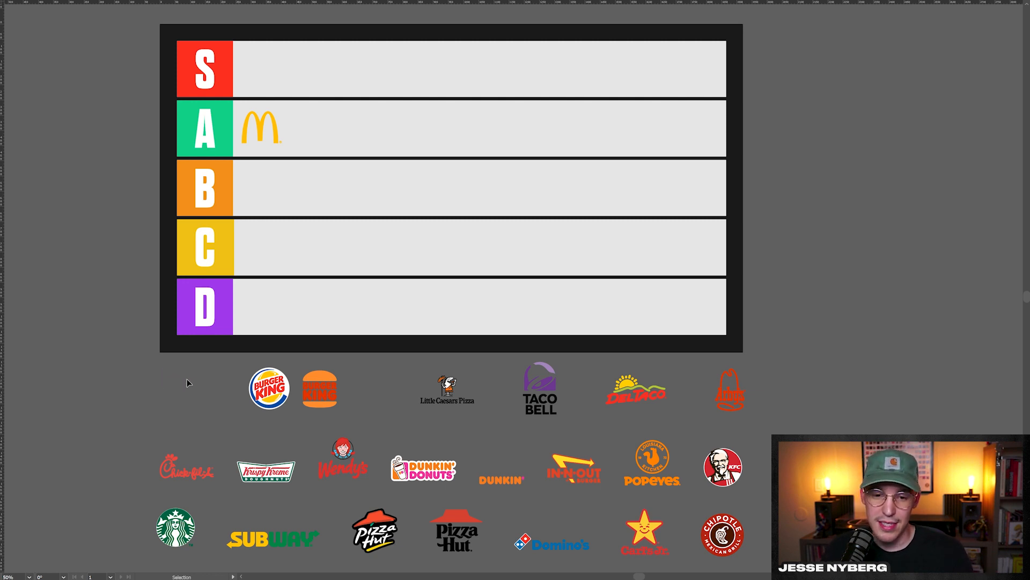
{"action": "mouse_move", "coordinate": [371, 401]}
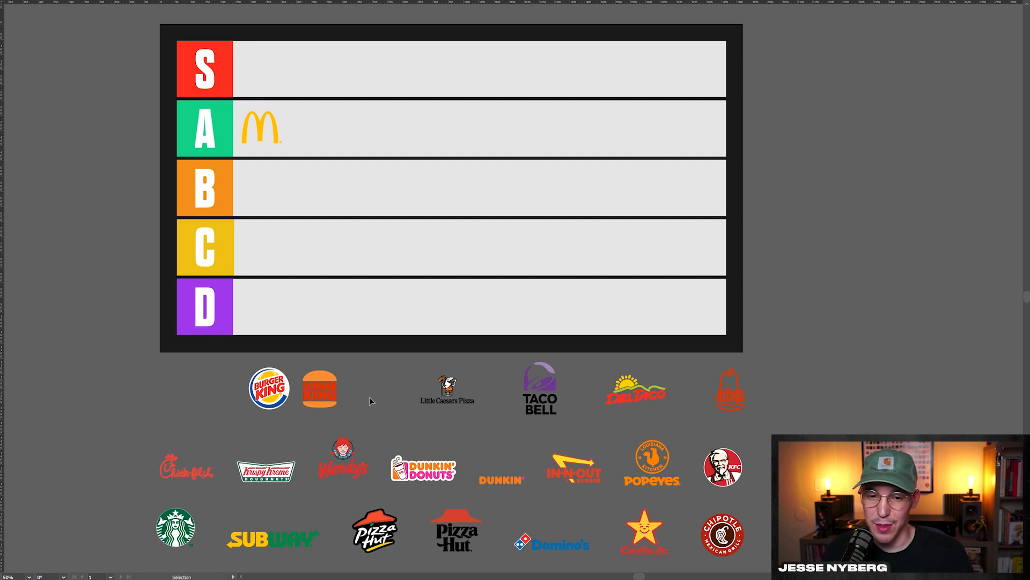
{"action": "mouse_move", "coordinate": [359, 410]}
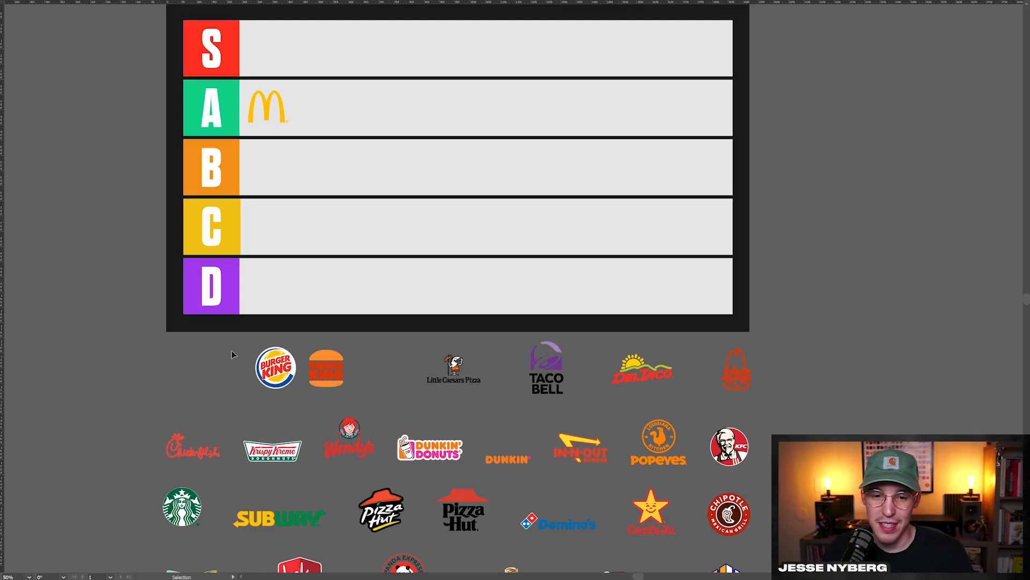
{"action": "mouse_move", "coordinate": [282, 393]}
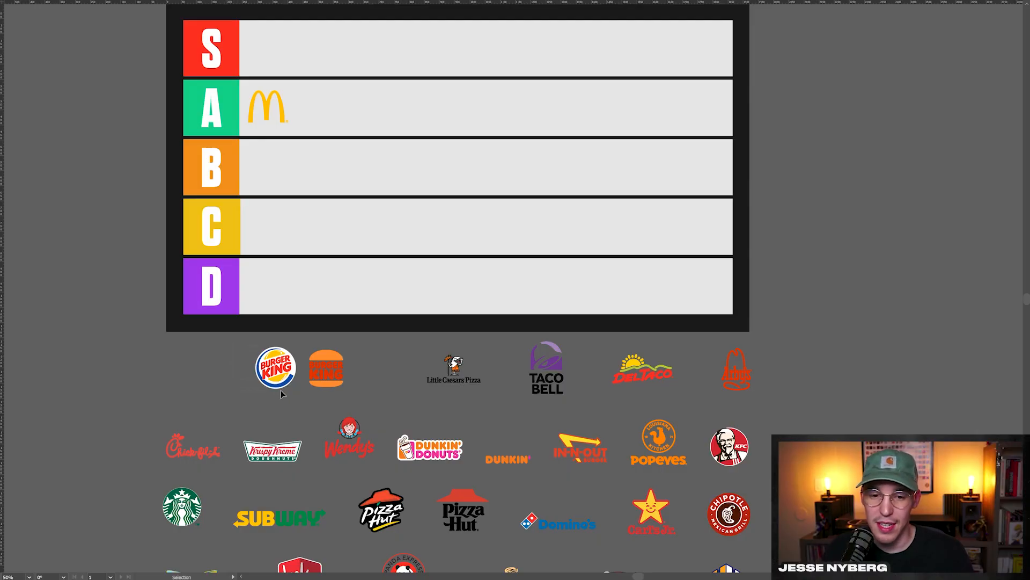
- Put the round Burger King logo in C and the orange Burger King logo in S
{"action": "left_click_drag", "start_coordinate": [275, 367], "coordinate": [271, 227]}
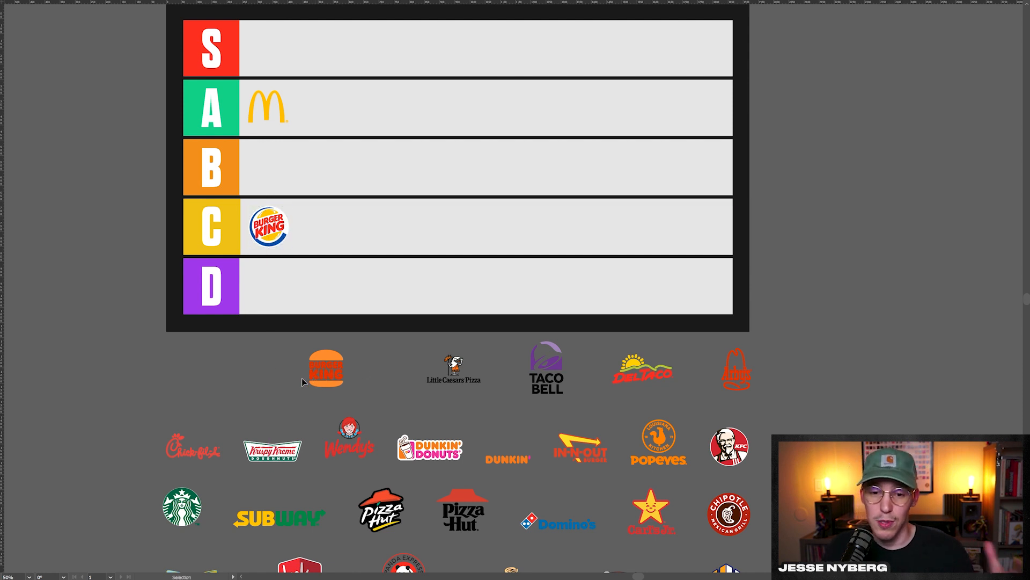
{"action": "left_click", "coordinate": [326, 368]}
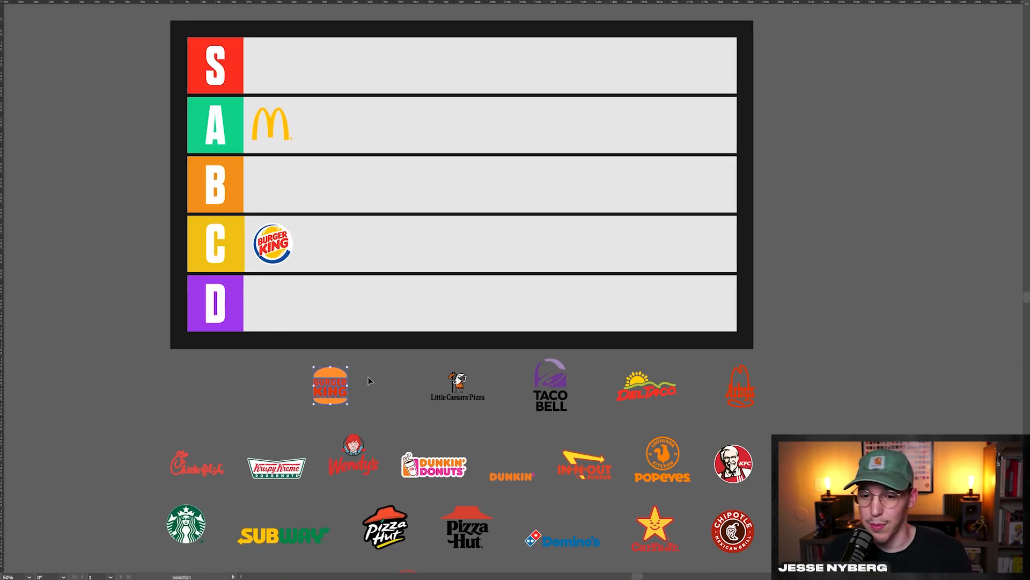
{"action": "left_click_drag", "start_coordinate": [331, 385], "coordinate": [268, 70]}
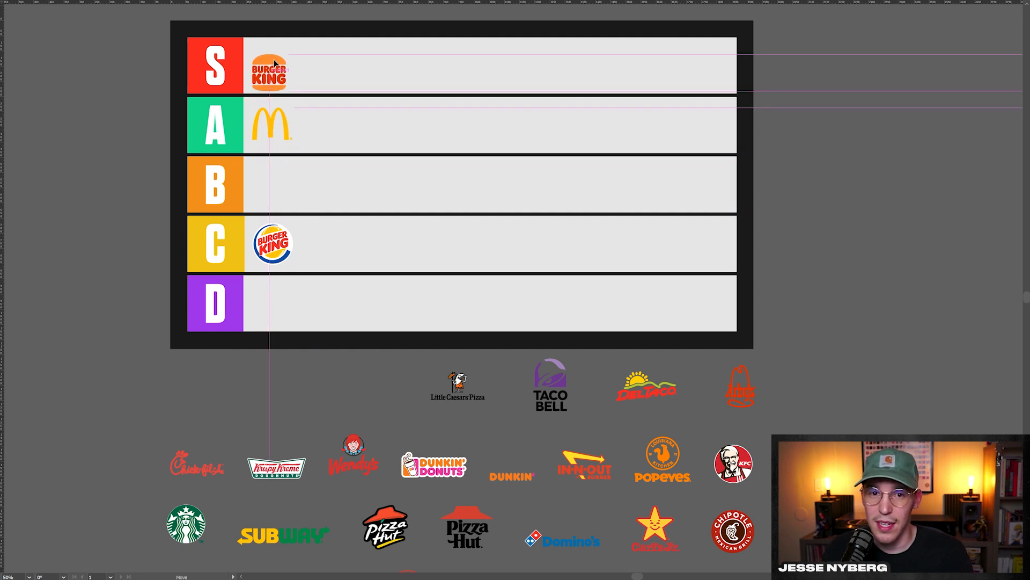
{"action": "scroll", "scroll_direction": "down", "scroll_amount": 3}
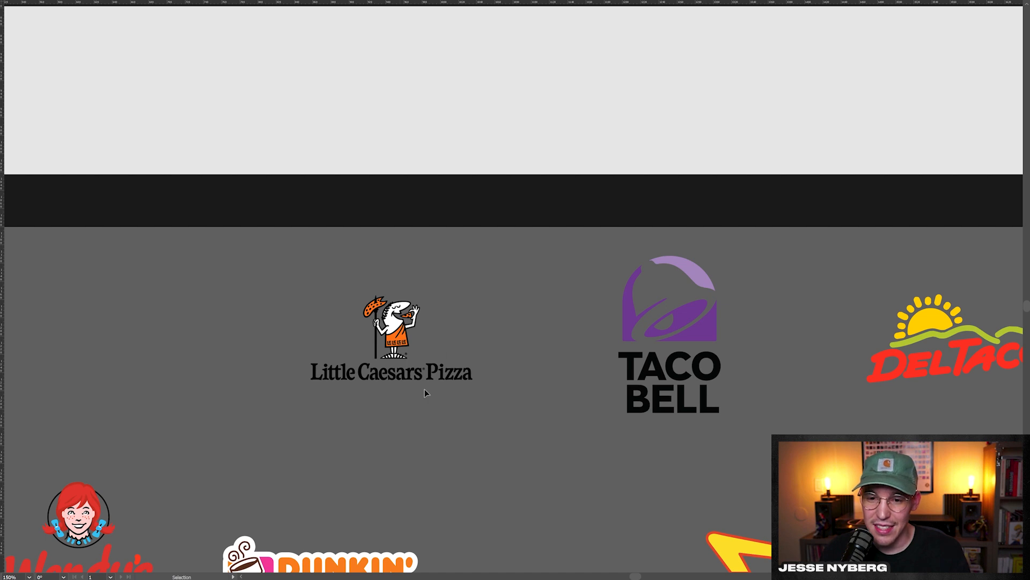
{"action": "mouse_move", "coordinate": [403, 370]}
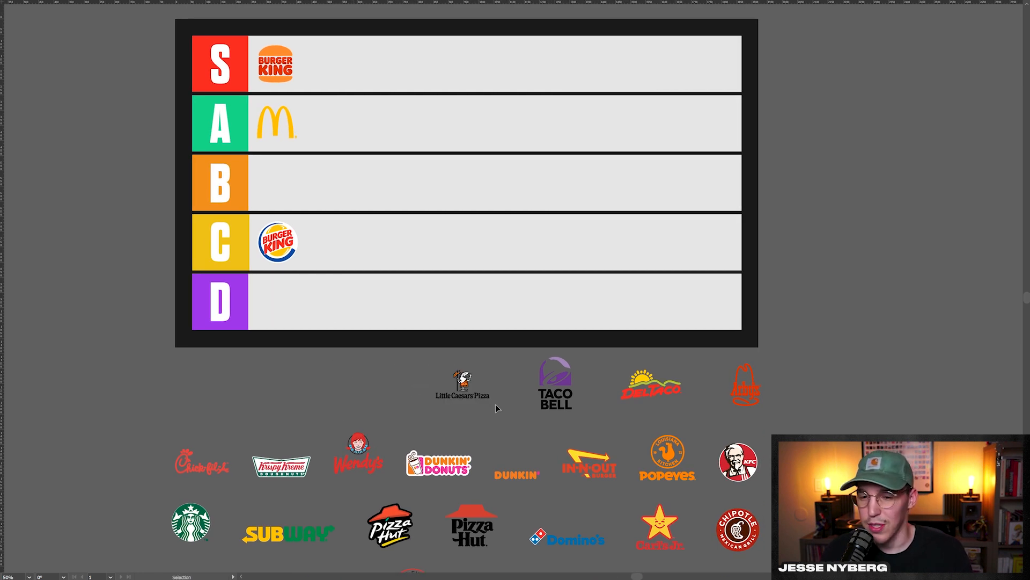
- Move the Little Caesars logo into the B tier, aligned at the row's start
{"action": "left_click", "coordinate": [461, 382]}
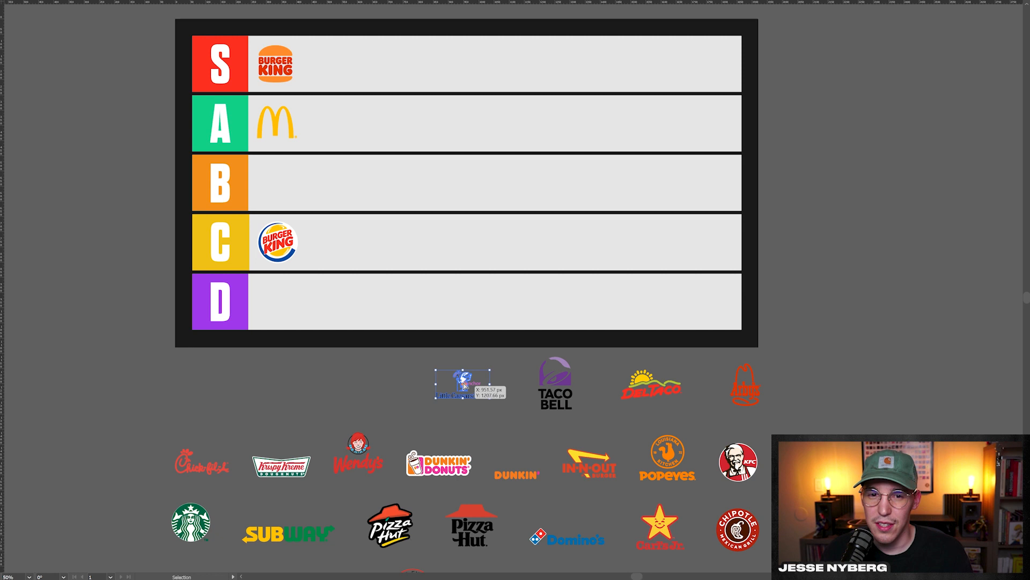
{"action": "left_click_drag", "start_coordinate": [461, 384], "coordinate": [348, 177]}
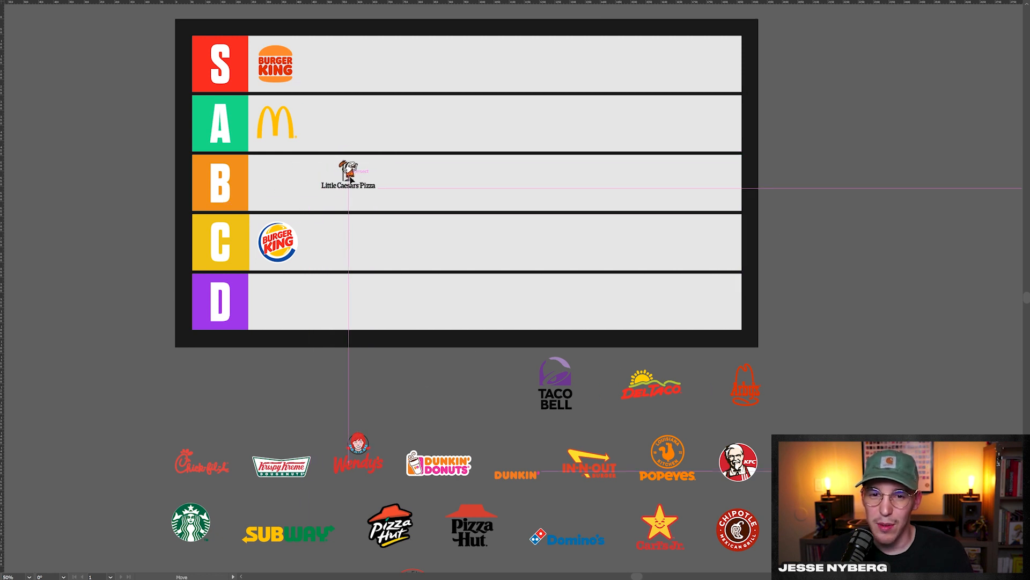
{"action": "left_click_drag", "start_coordinate": [352, 172], "coordinate": [335, 170]}
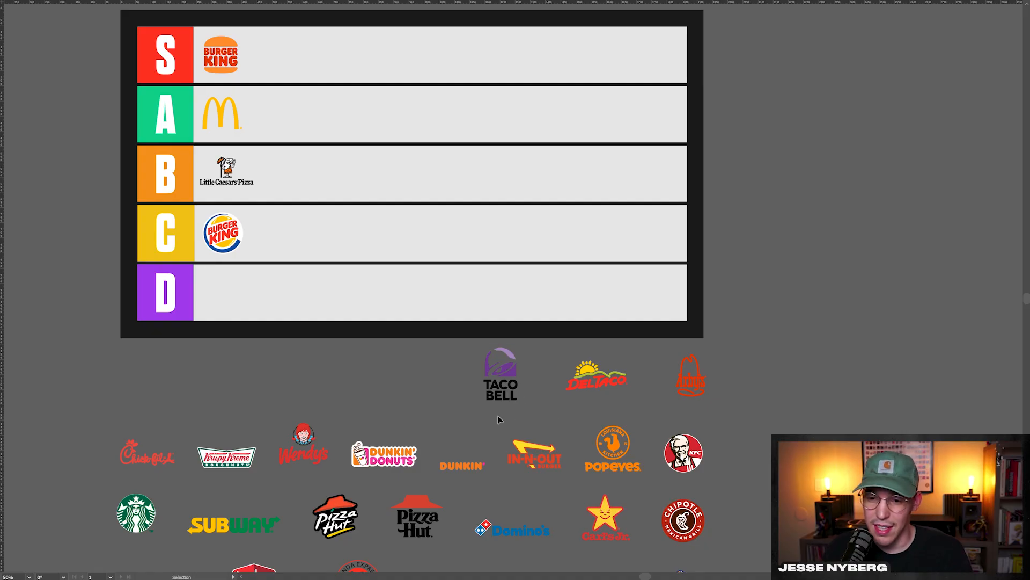
{"action": "mouse_move", "coordinate": [470, 390]}
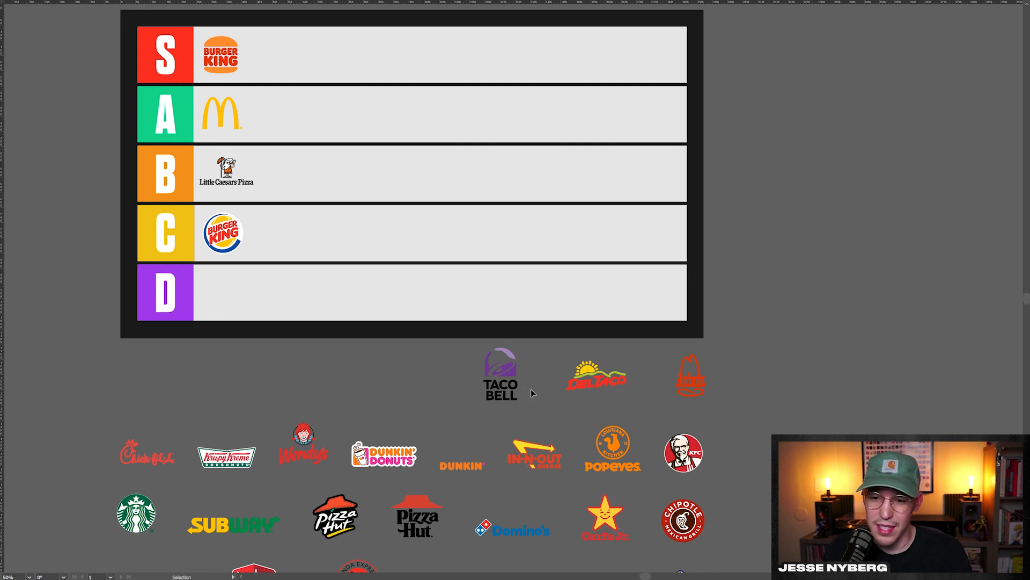
{"action": "mouse_move", "coordinate": [405, 379]}
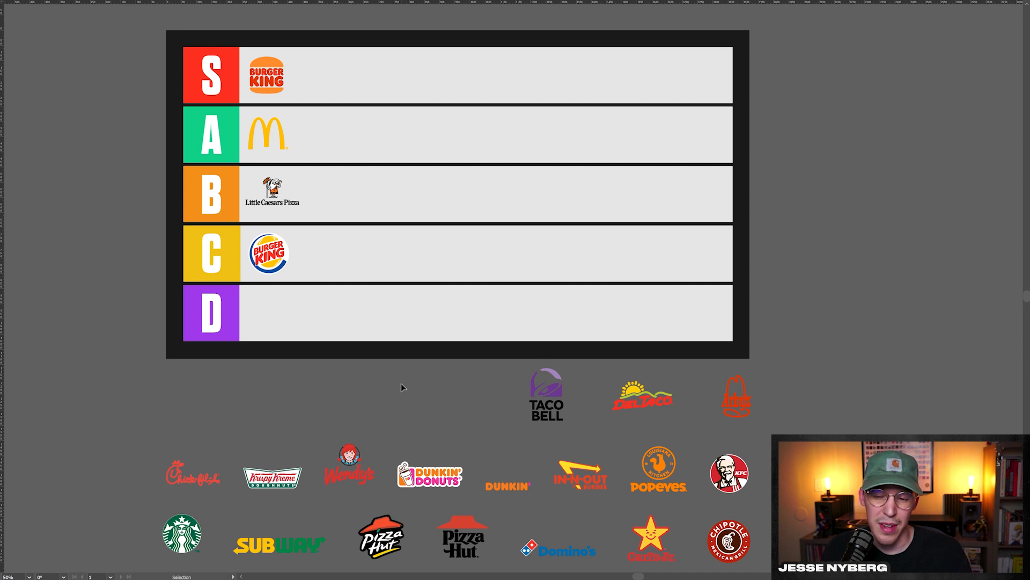
- Drop the Taco Bell logo into the D tier
{"action": "left_click_drag", "start_coordinate": [546, 394], "coordinate": [318, 254]}
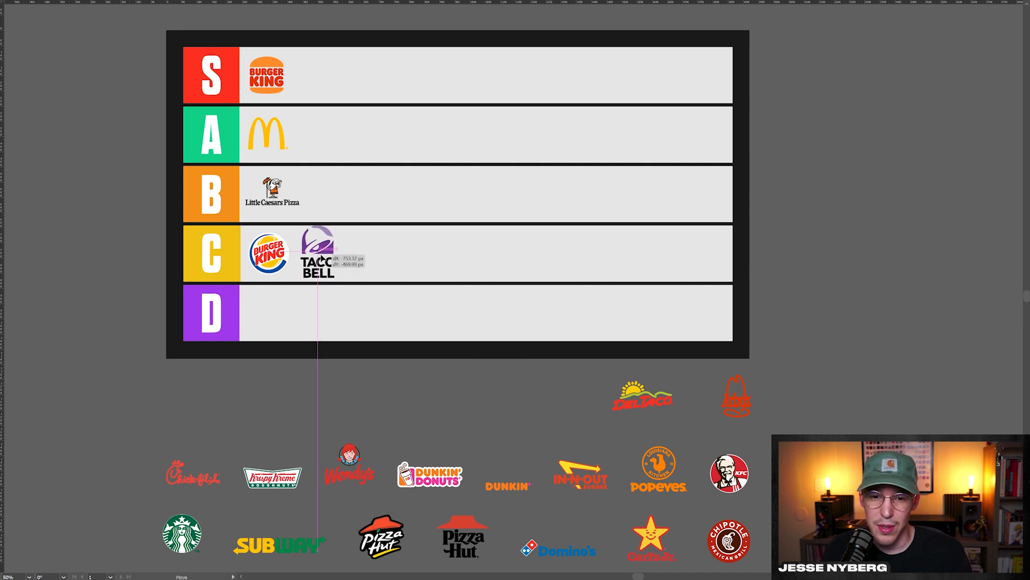
{"action": "left_click_drag", "start_coordinate": [318, 253], "coordinate": [267, 313]}
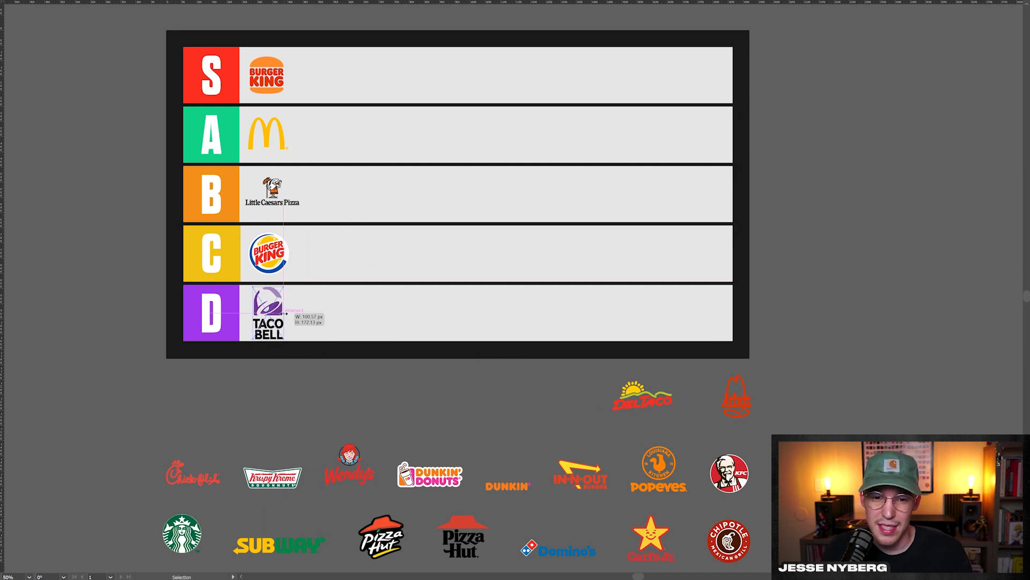
{"action": "scroll", "scroll_direction": "down", "scroll_amount": 3}
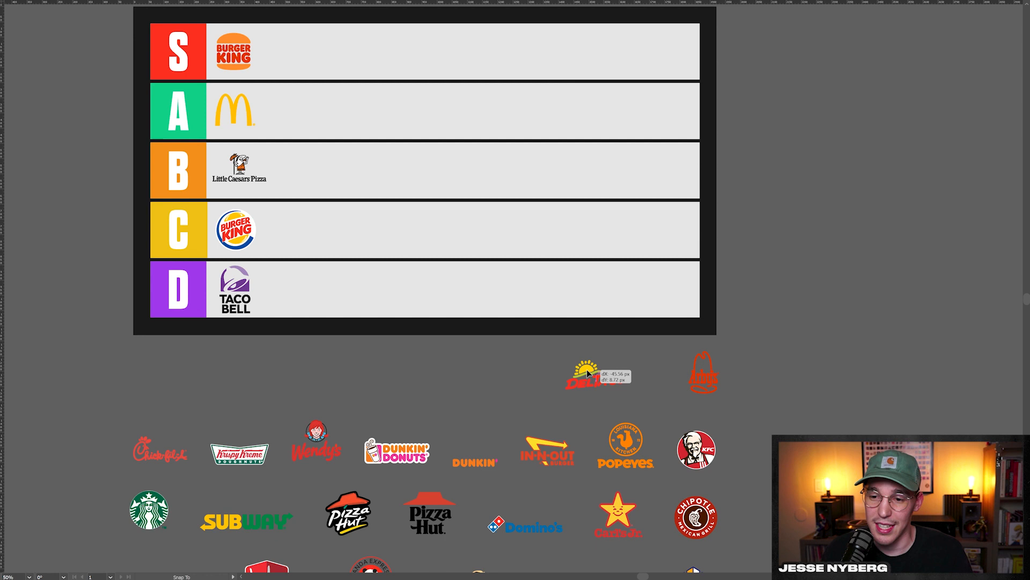
- Move Del Taco toward the D row and bring Chick-fil-A onto the chart for the C tier
{"action": "left_click_drag", "start_coordinate": [589, 374], "coordinate": [294, 288]}
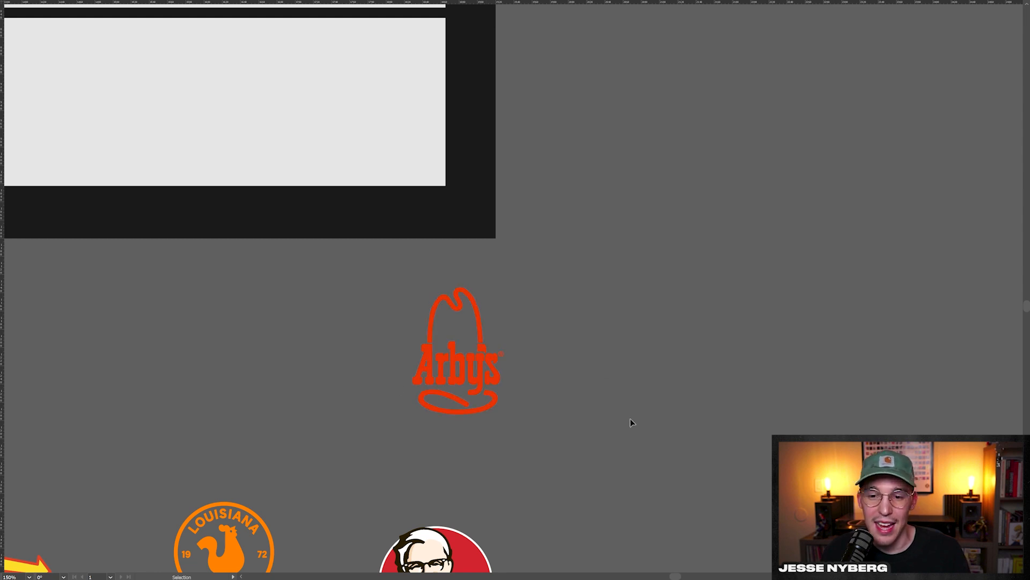
{"action": "mouse_move", "coordinate": [592, 414]}
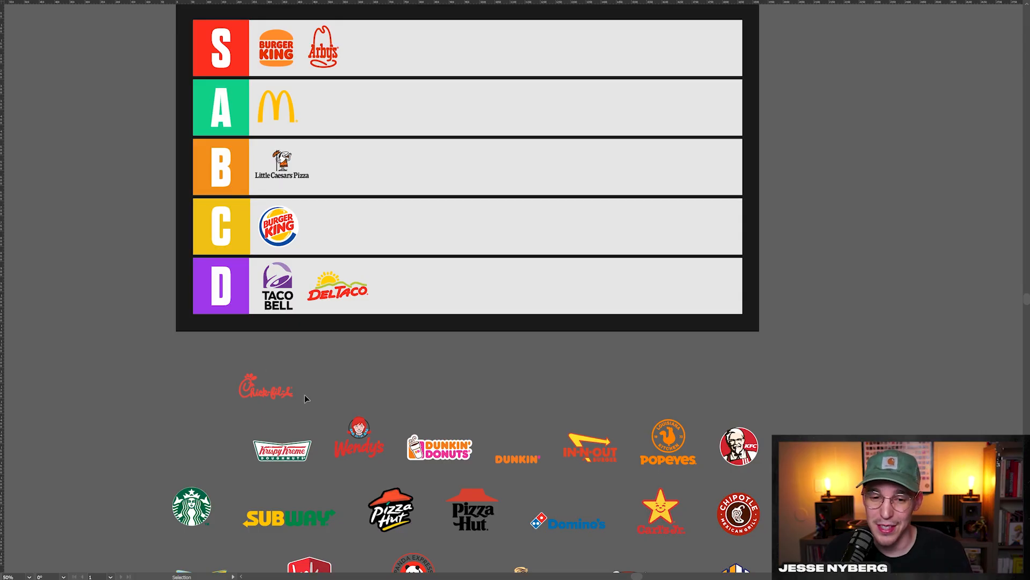
{"action": "left_click_drag", "start_coordinate": [266, 386], "coordinate": [322, 384]}
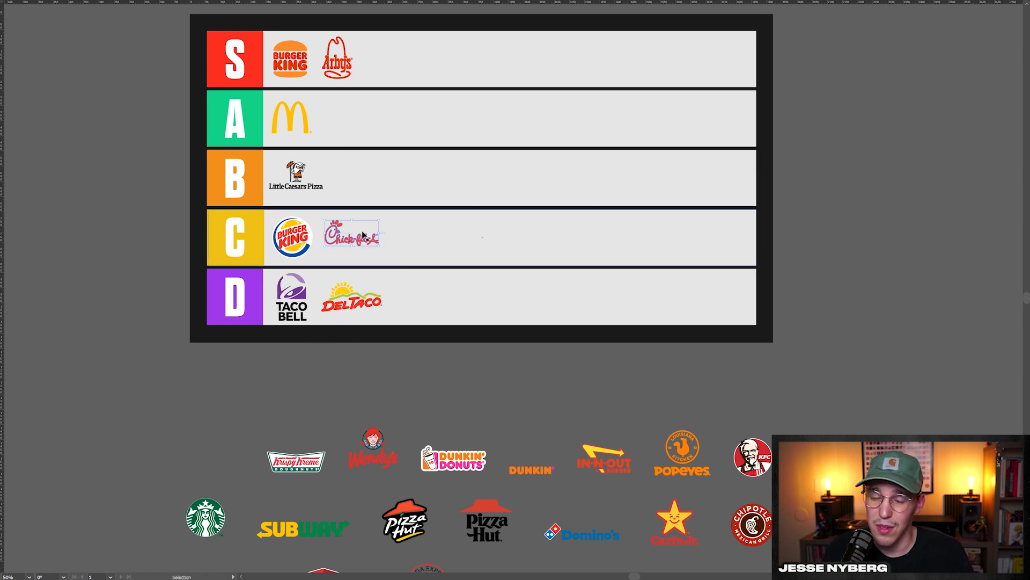
- Clear the selection and scroll to the remaining logos before placing Krispy Kreme
{"action": "left_click", "coordinate": [462, 379]}
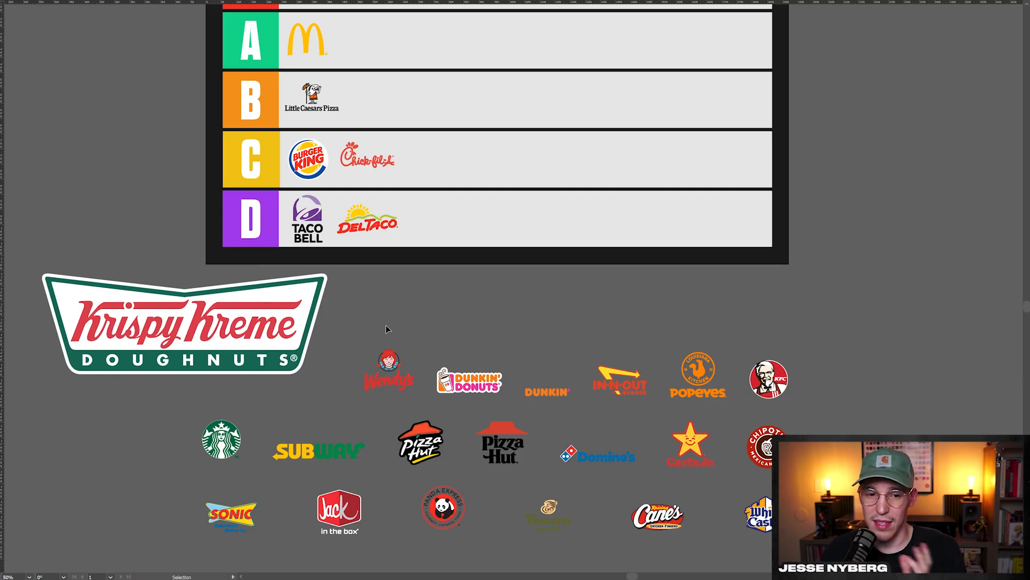
{"action": "mouse_move", "coordinate": [414, 311]}
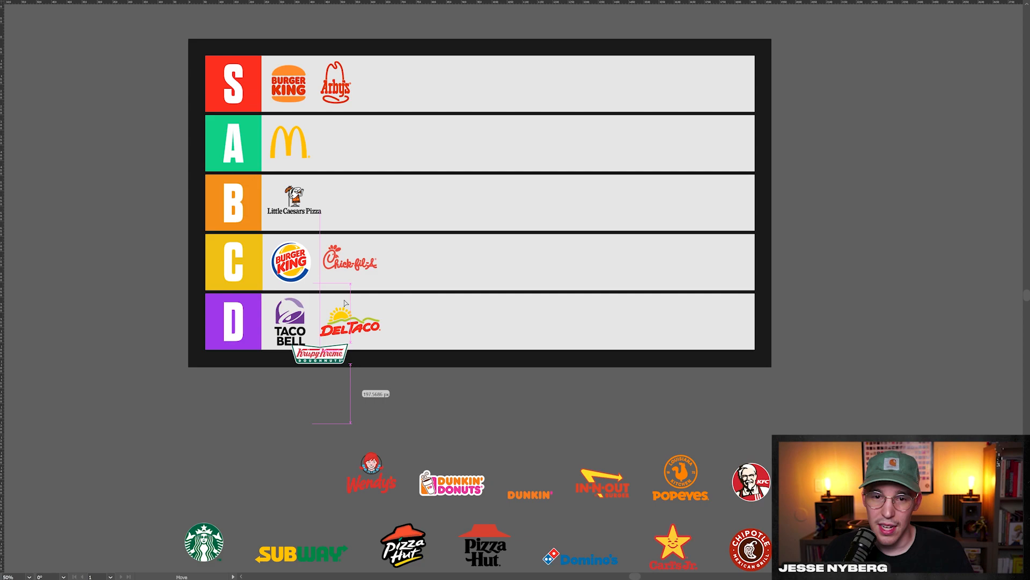
{"action": "scroll", "scroll_direction": "down", "scroll_amount": 3}
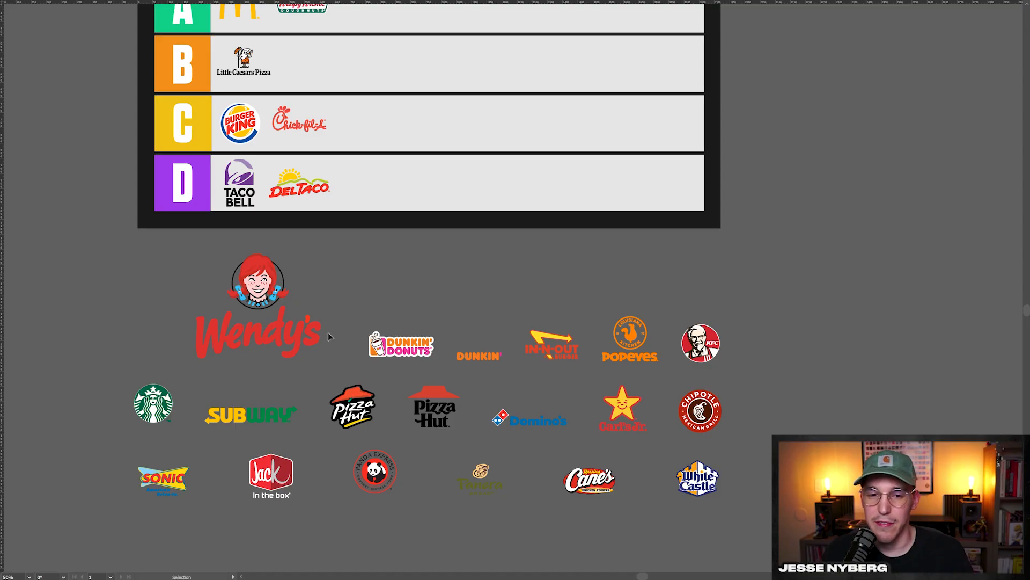
{"action": "mouse_move", "coordinate": [353, 284]}
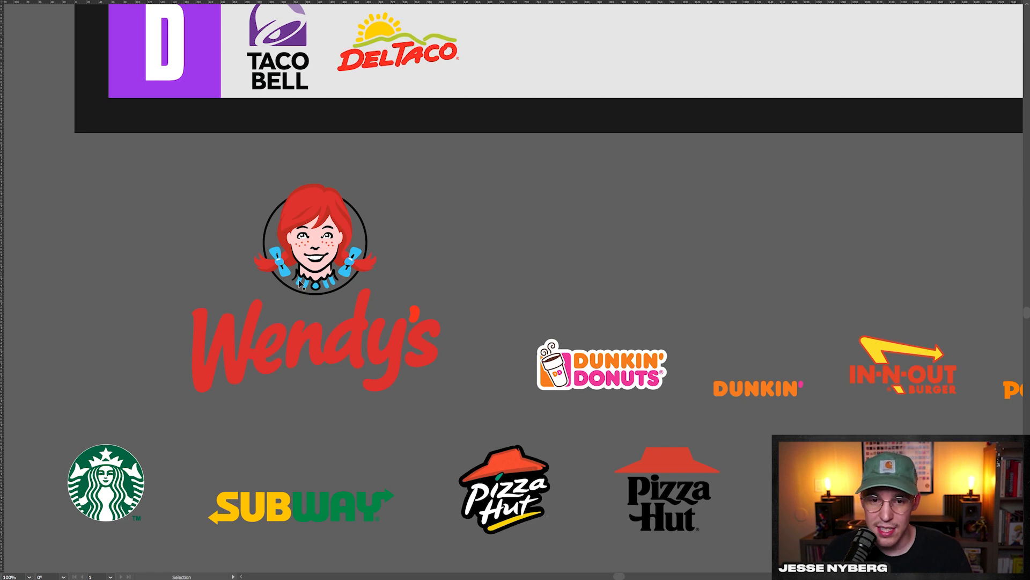
{"action": "mouse_move", "coordinate": [472, 268]}
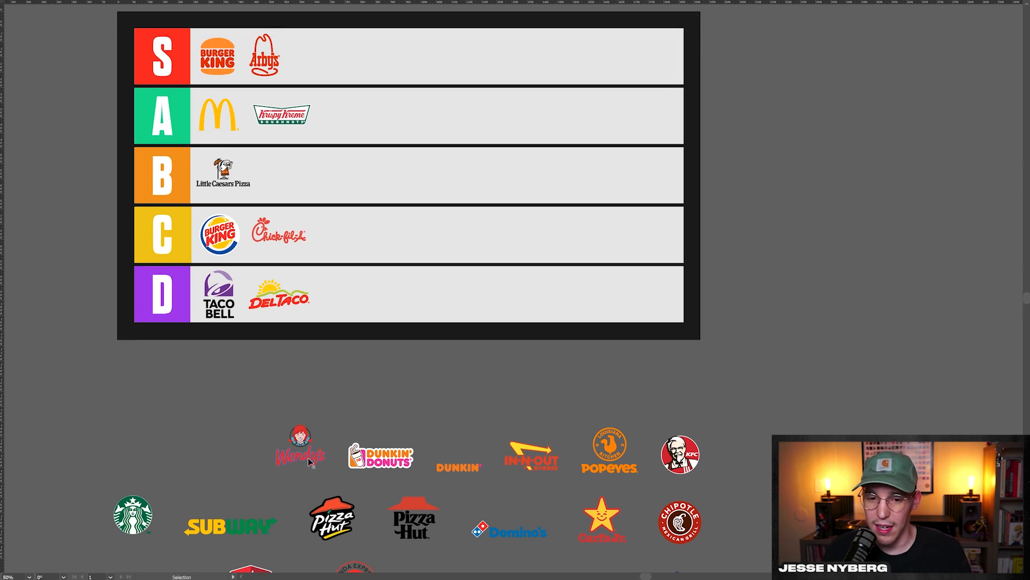
- Place Wendy's and In-N-Out in the B tier and Dunkin' in the A tier
{"action": "left_click_drag", "start_coordinate": [300, 445], "coordinate": [347, 124]}
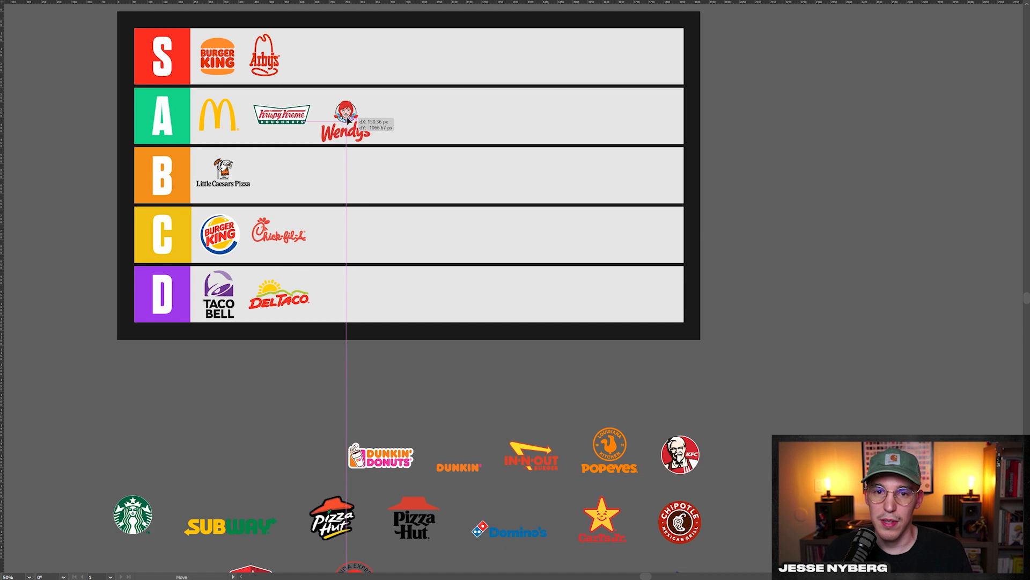
{"action": "left_click_drag", "start_coordinate": [345, 125], "coordinate": [328, 155]}
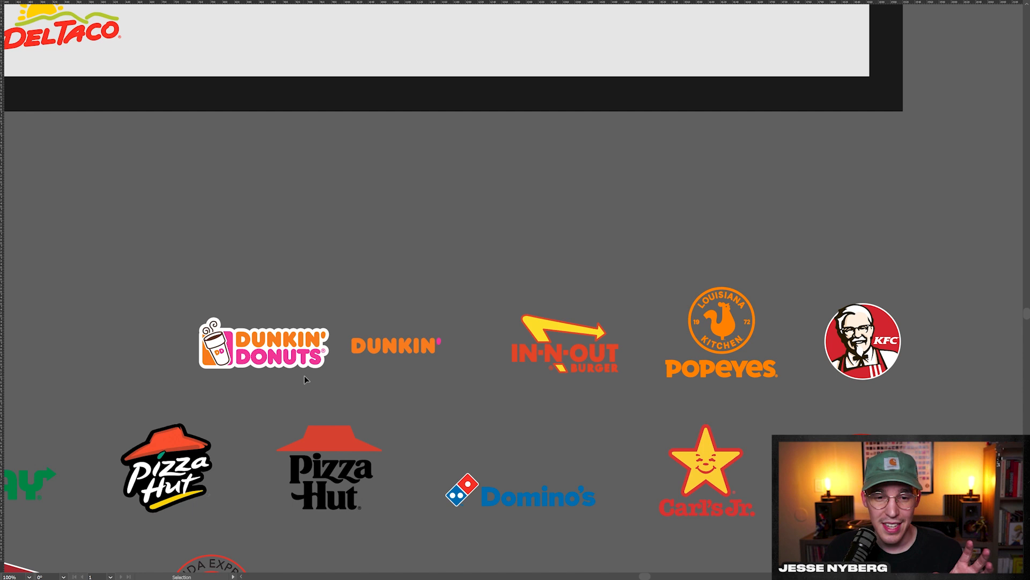
{"action": "mouse_move", "coordinate": [274, 377]}
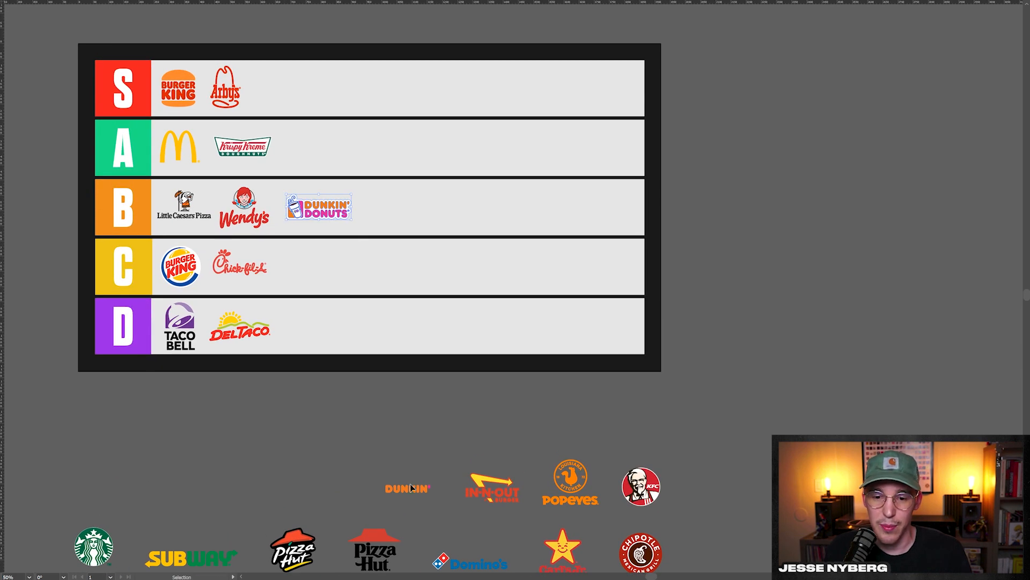
{"action": "left_click_drag", "start_coordinate": [408, 489], "coordinate": [306, 146]}
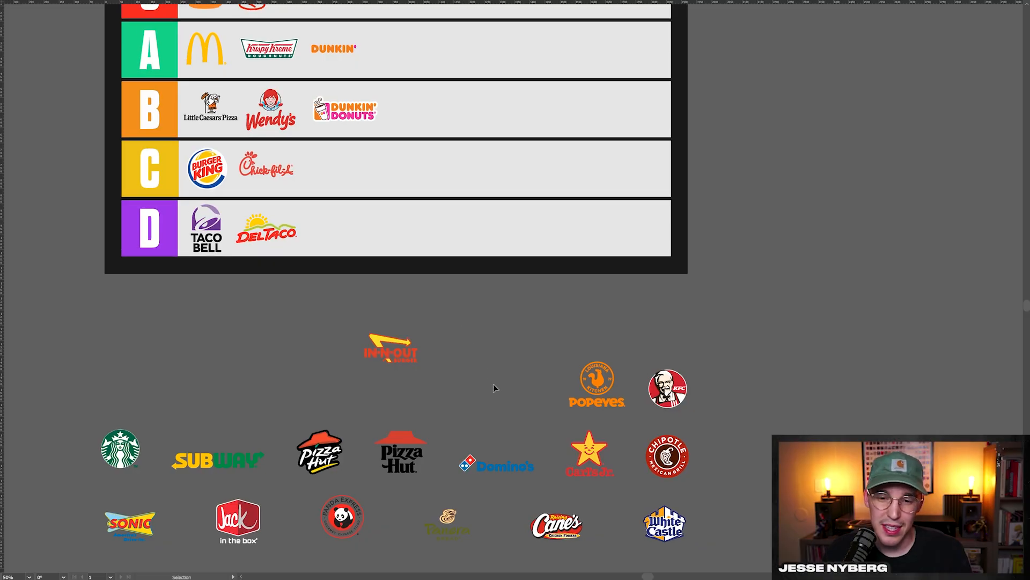
{"action": "mouse_move", "coordinate": [452, 349]}
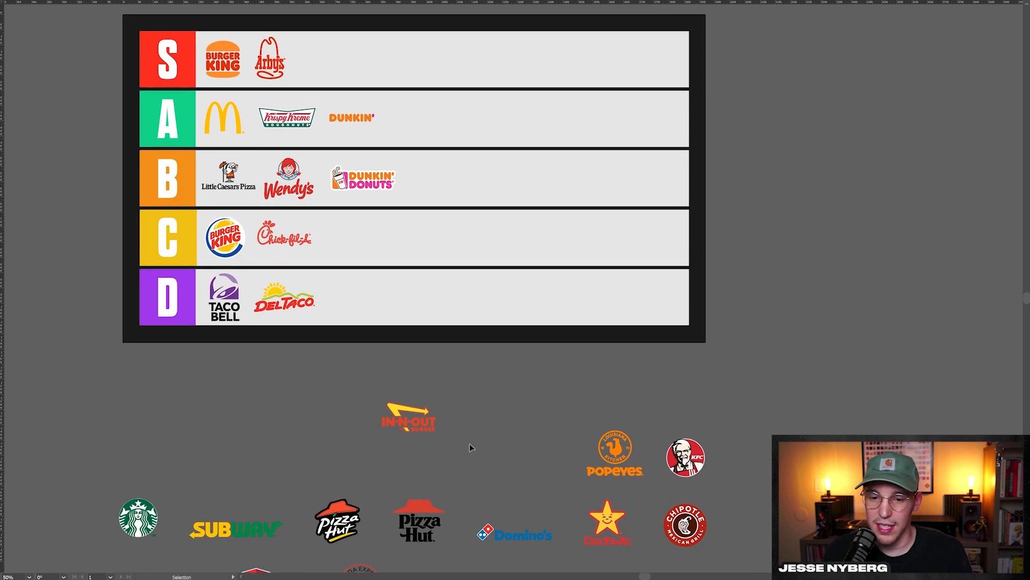
{"action": "mouse_move", "coordinate": [505, 399]}
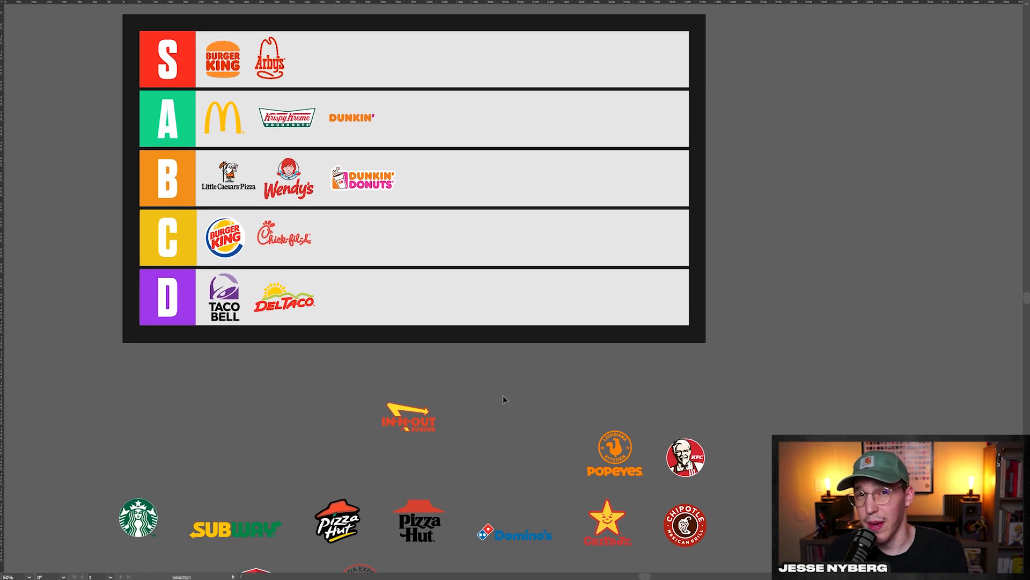
{"action": "left_click_drag", "start_coordinate": [407, 417], "coordinate": [445, 217]}
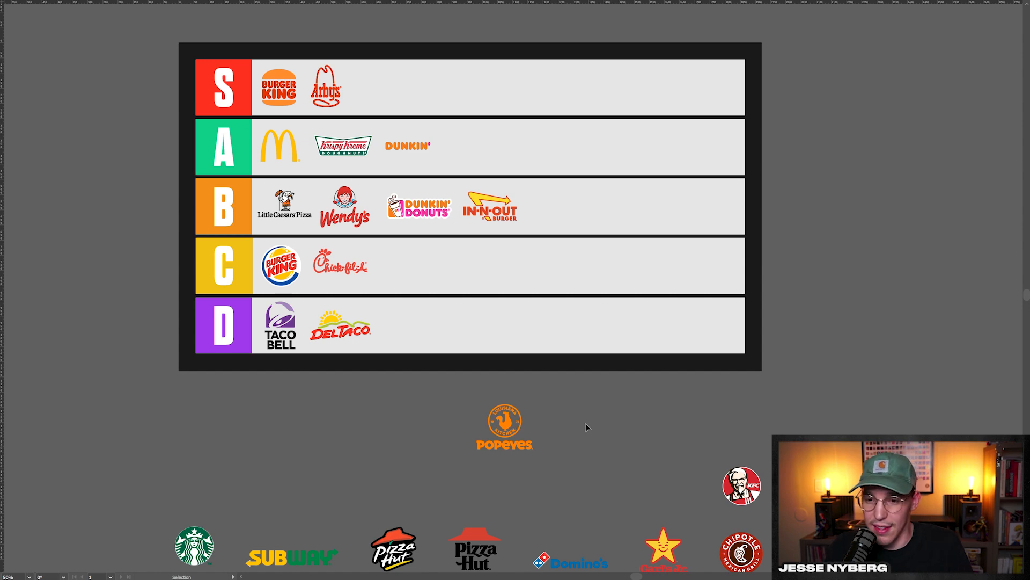
- Place Popeyes and KFC in the A tier and Starbucks in the C tier
{"action": "left_click_drag", "start_coordinate": [505, 426], "coordinate": [470, 144]}
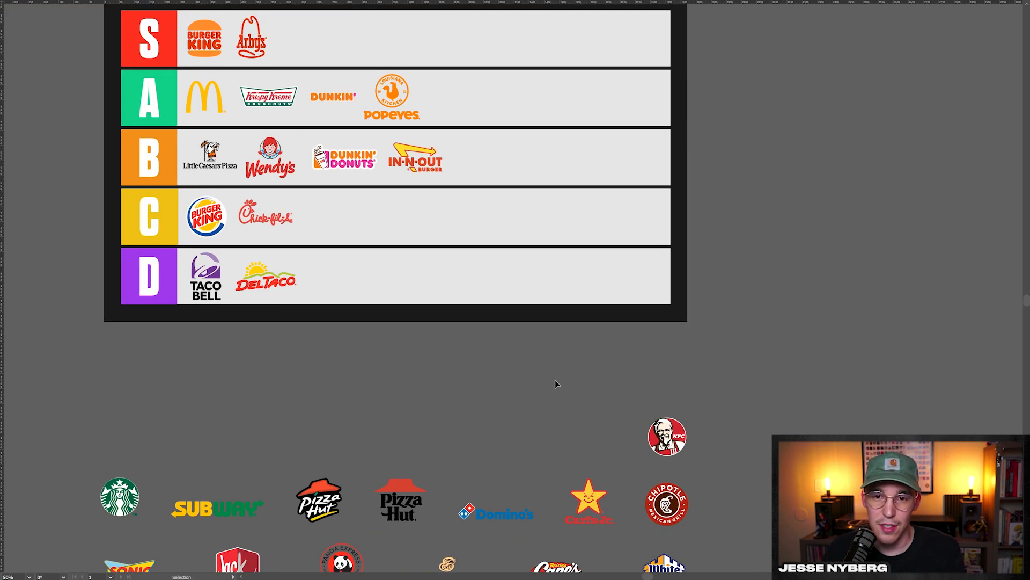
{"action": "left_click_drag", "start_coordinate": [667, 437], "coordinate": [446, 98]}
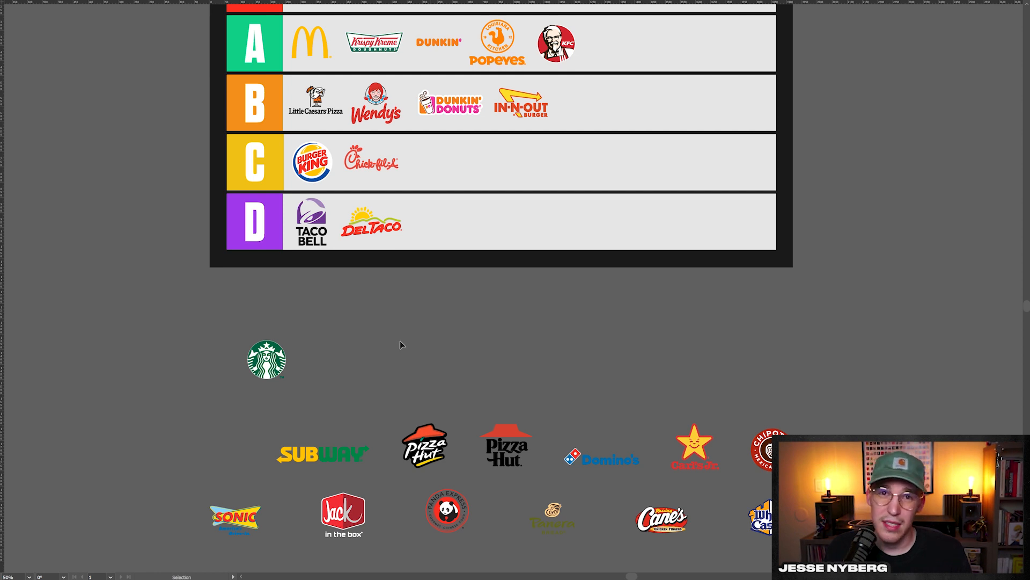
{"action": "mouse_move", "coordinate": [402, 362]}
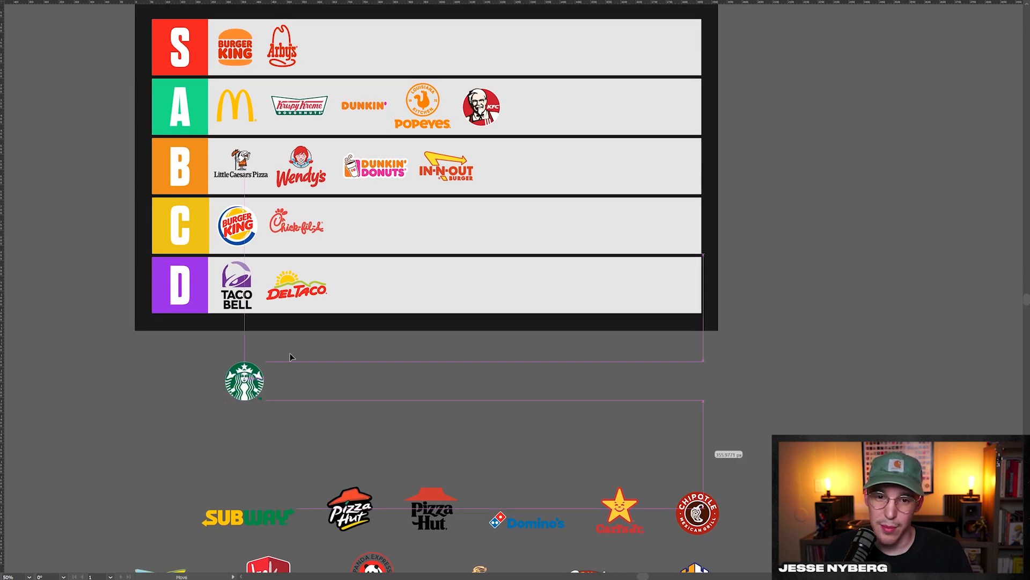
{"action": "left_click_drag", "start_coordinate": [244, 381], "coordinate": [355, 226]}
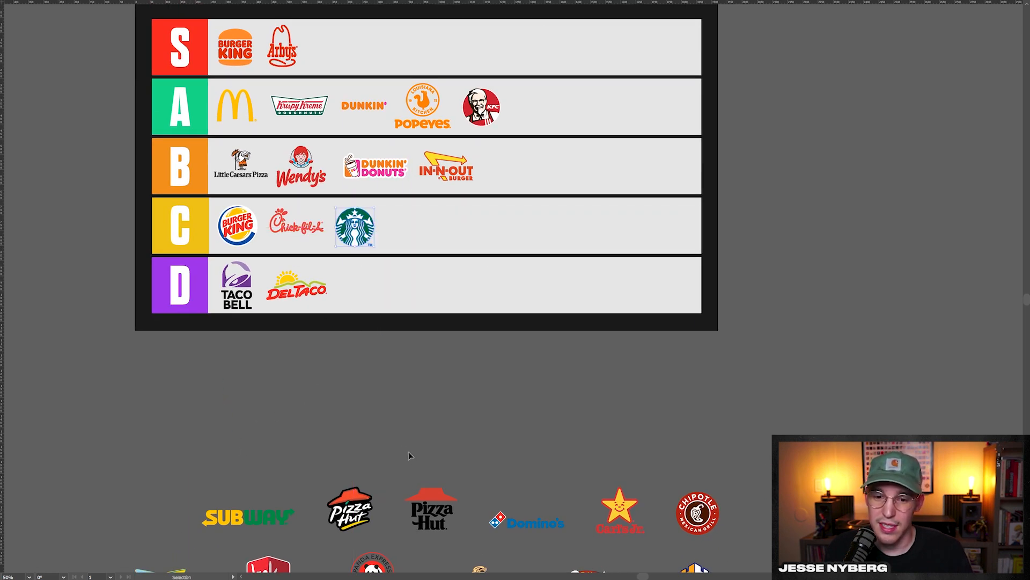
- Add Subway and the black Pizza Hut logo to the S tier, then pick up the classic Pizza Hut logo
{"action": "scroll", "scroll_direction": "down", "scroll_amount": 3}
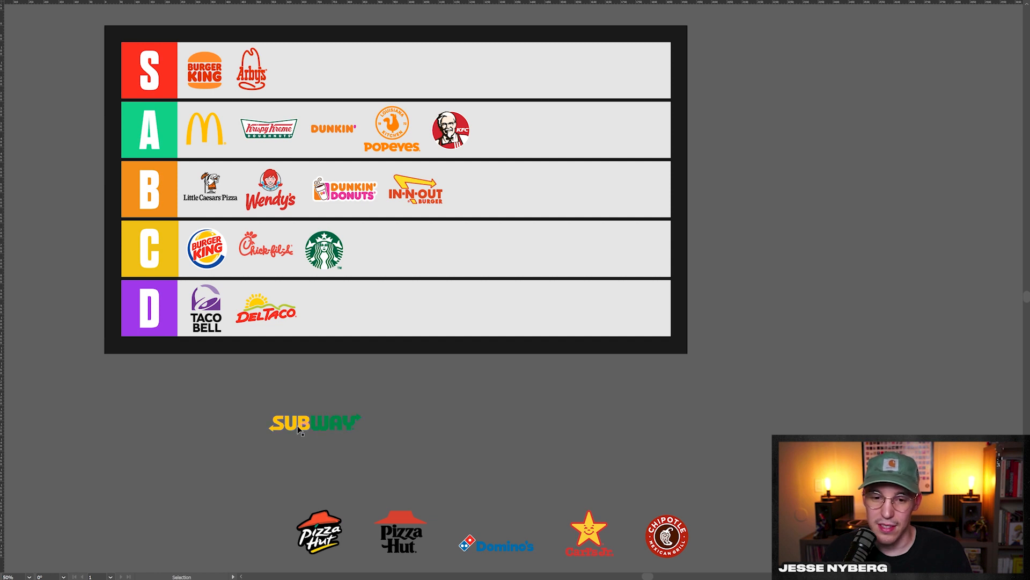
{"action": "left_click_drag", "start_coordinate": [316, 422], "coordinate": [322, 70]}
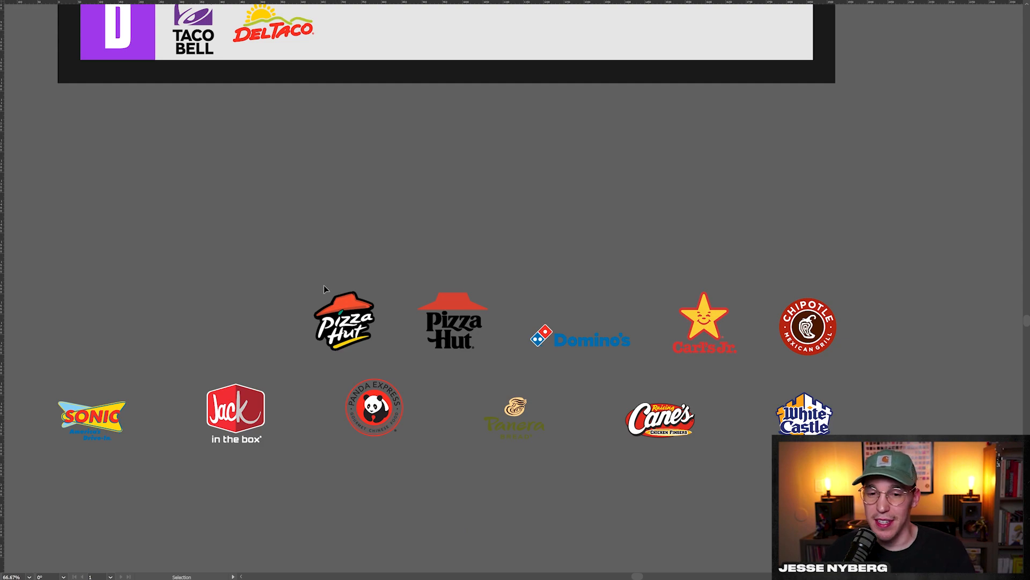
{"action": "mouse_move", "coordinate": [371, 240]}
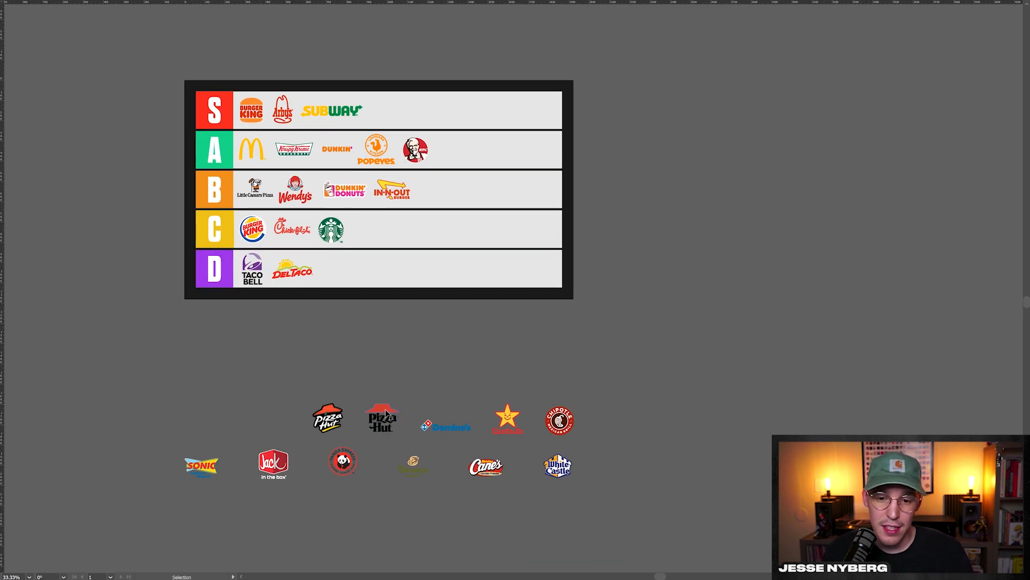
{"action": "left_click_drag", "start_coordinate": [382, 417], "coordinate": [387, 109]}
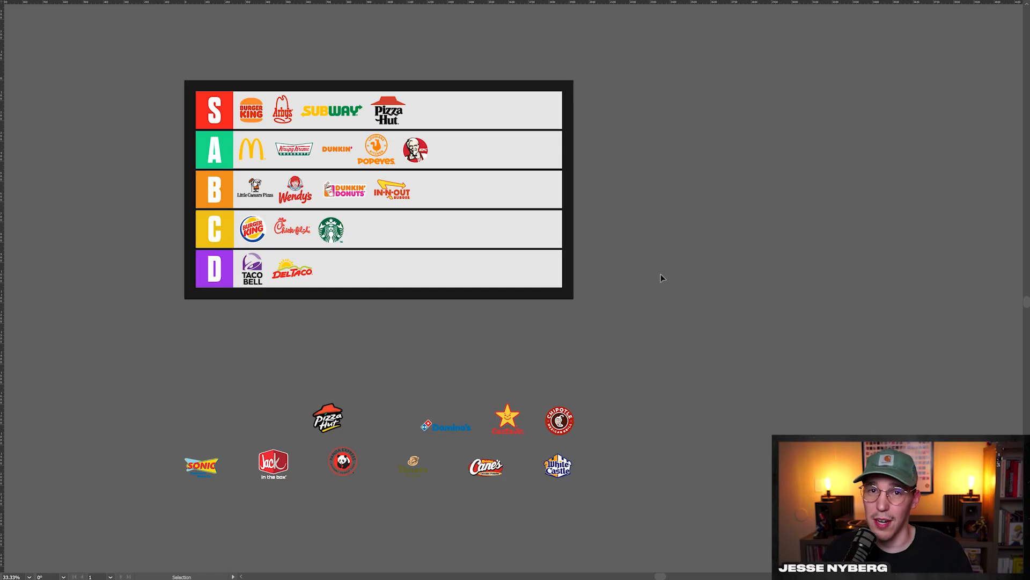
{"action": "left_click_drag", "start_coordinate": [328, 418], "coordinate": [353, 353]}
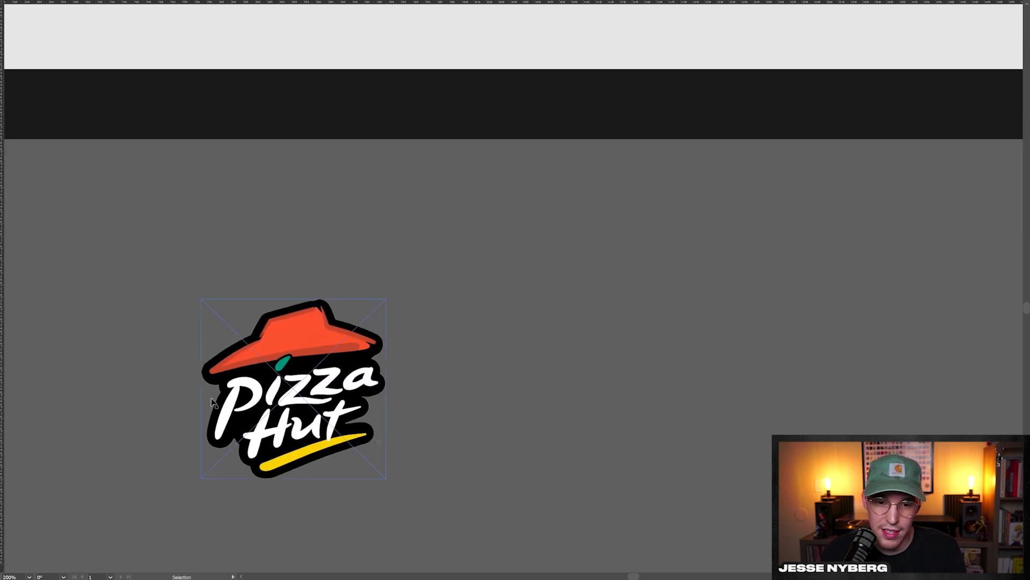
- Put the classic Pizza Hut logo in D and the Domino's logo in the B row after In-N-Out
{"action": "scroll", "scroll_direction": "down", "scroll_amount": 3}
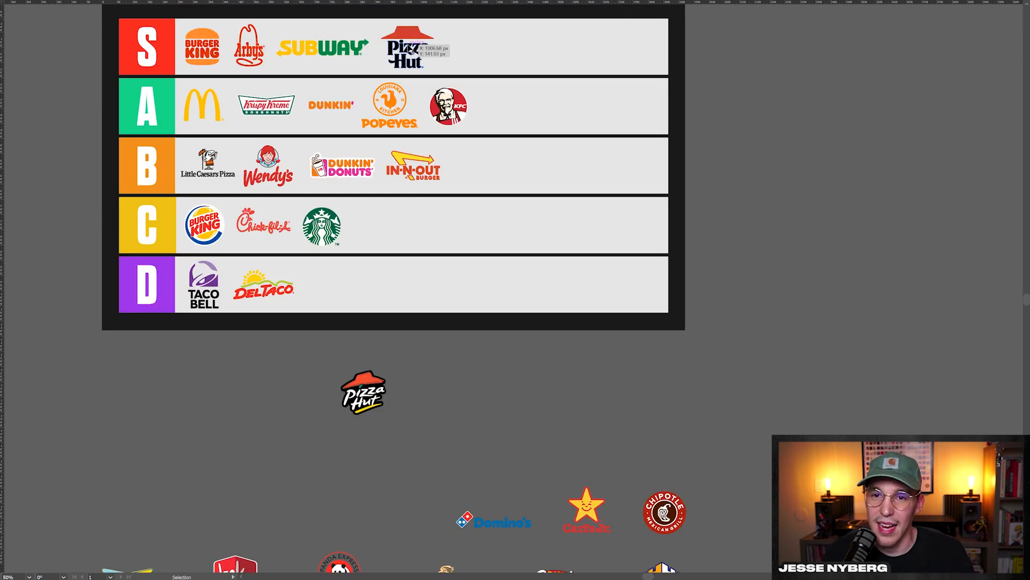
{"action": "left_click_drag", "start_coordinate": [364, 393], "coordinate": [326, 302]}
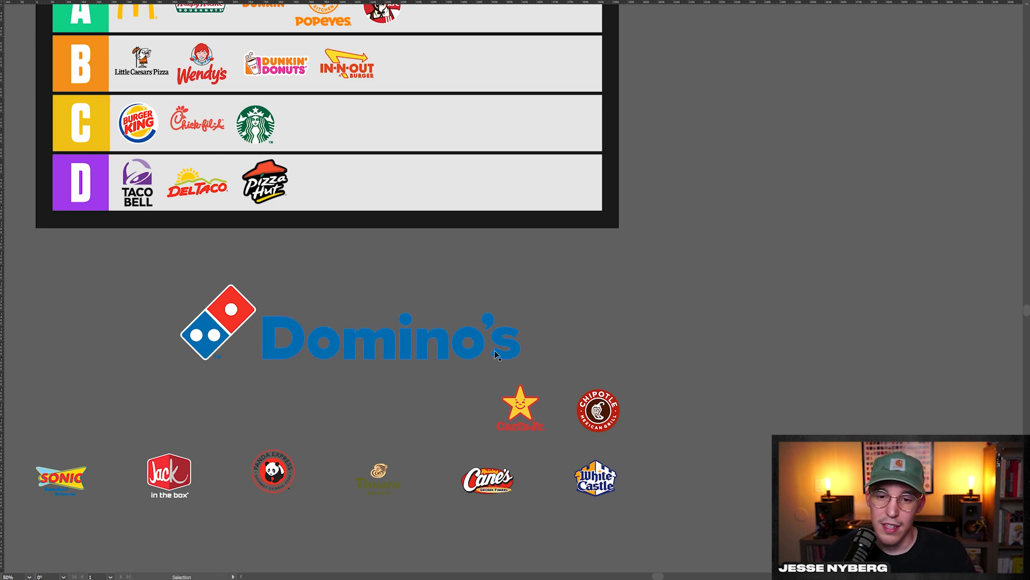
{"action": "mouse_move", "coordinate": [581, 323]}
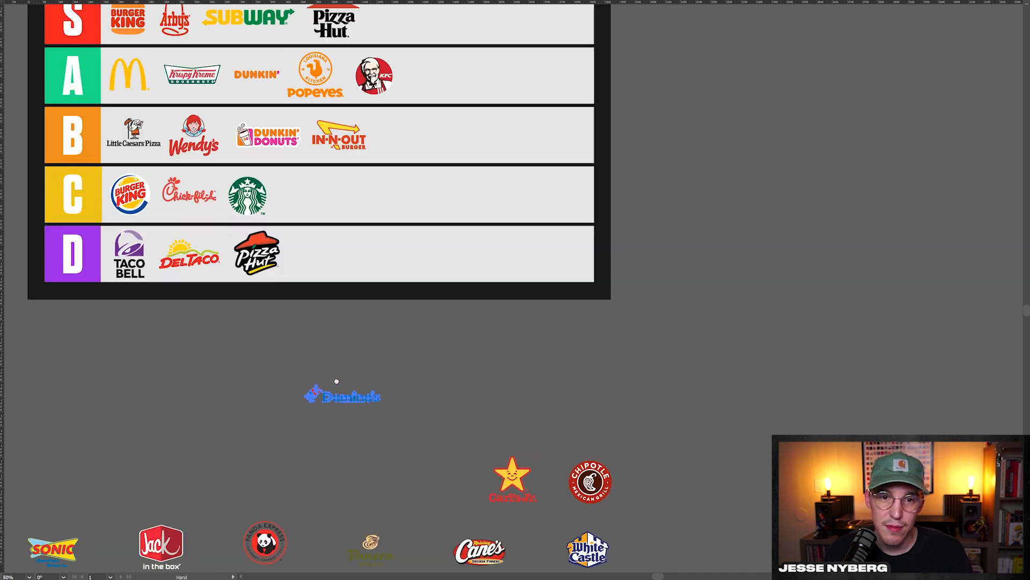
{"action": "left_click_drag", "start_coordinate": [342, 394], "coordinate": [418, 136]}
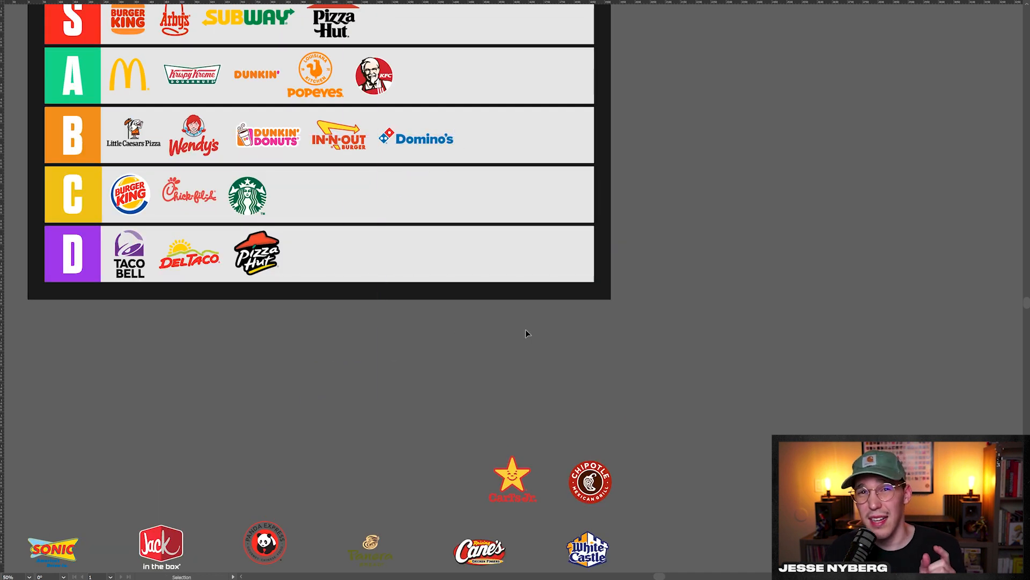
{"action": "mouse_move", "coordinate": [549, 31]}
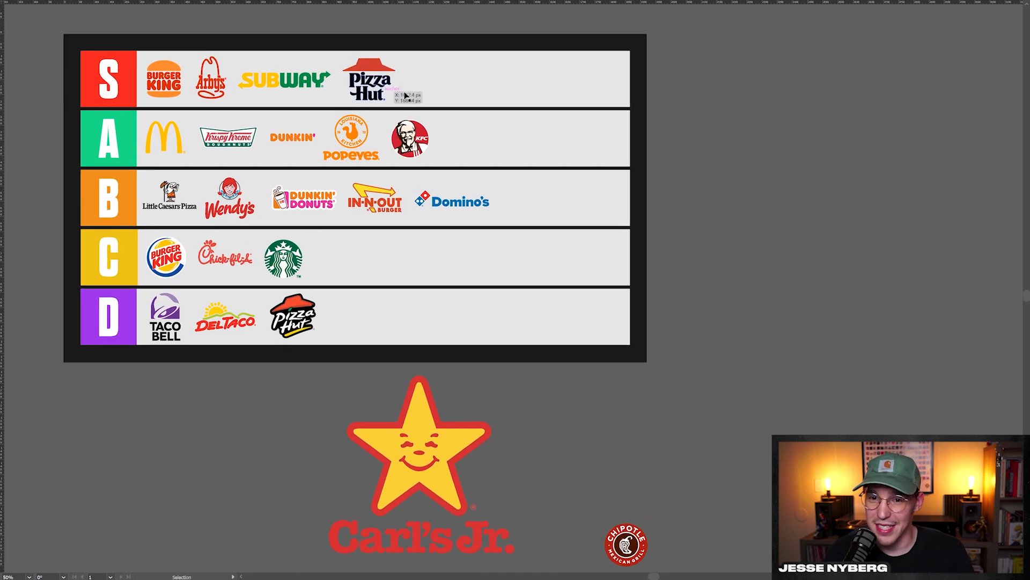
- Shrink the Carl's Jr. logo to row size and place it in the S tier
{"action": "left_click_drag", "start_coordinate": [420, 460], "coordinate": [756, 223]}
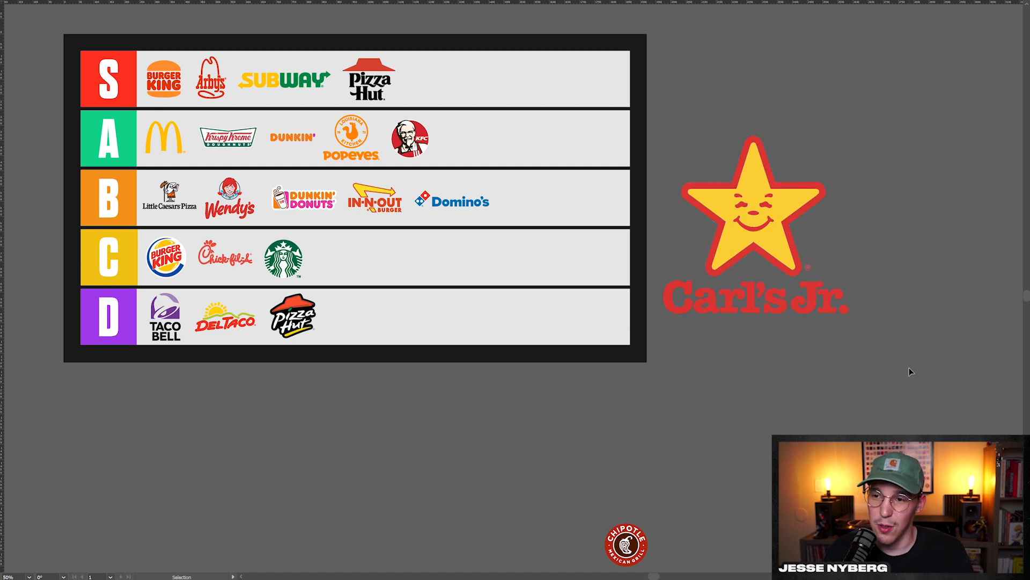
{"action": "mouse_move", "coordinate": [906, 291]}
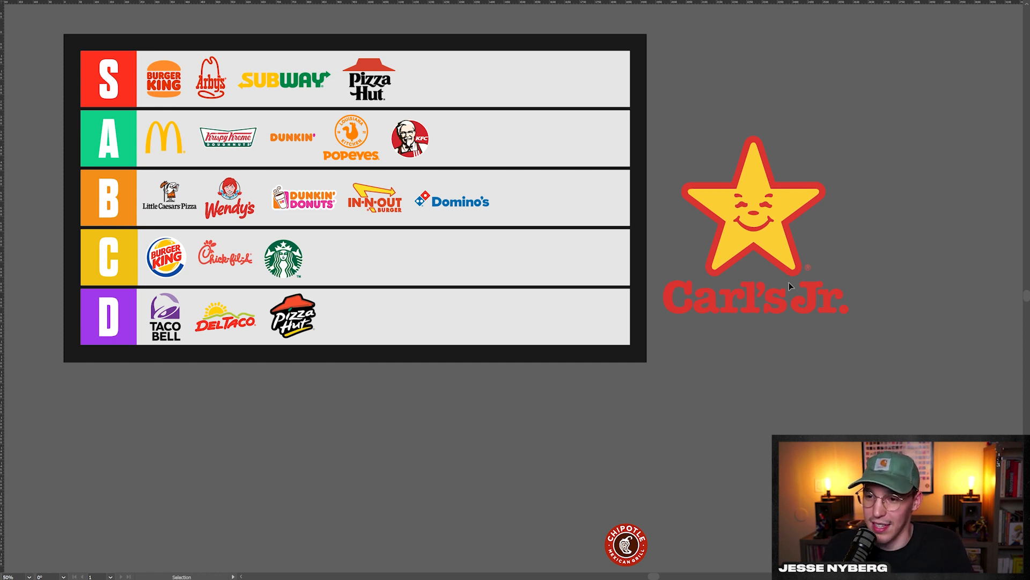
{"action": "mouse_move", "coordinate": [854, 204]}
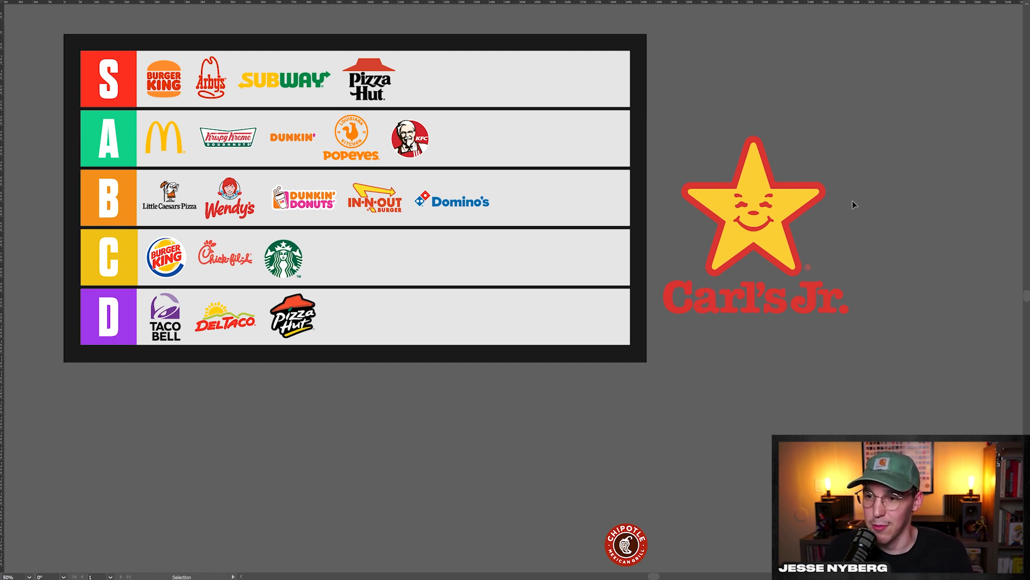
{"action": "left_click_drag", "start_coordinate": [755, 230], "coordinate": [393, 446]}
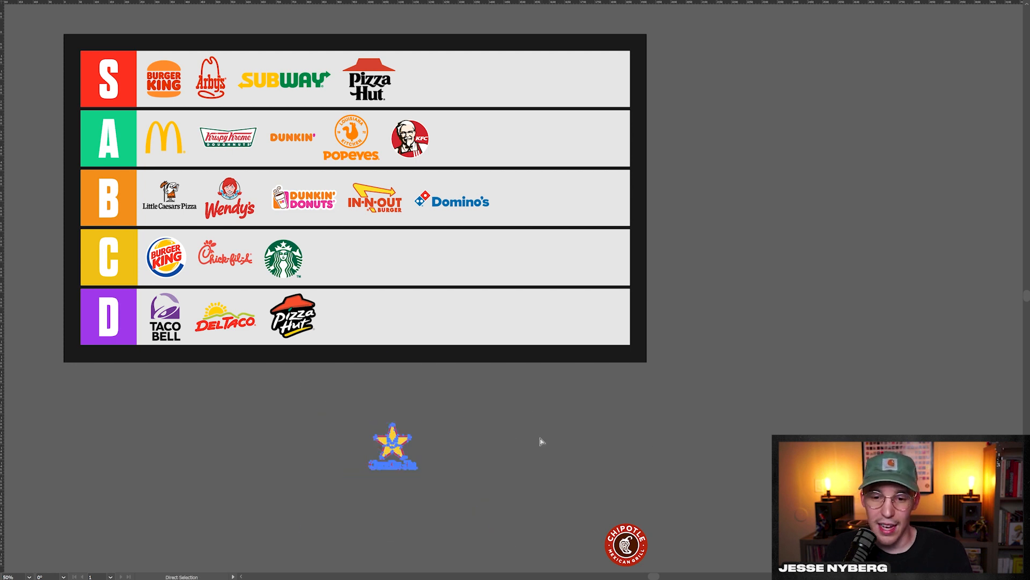
{"action": "left_click_drag", "start_coordinate": [392, 446], "coordinate": [431, 83]}
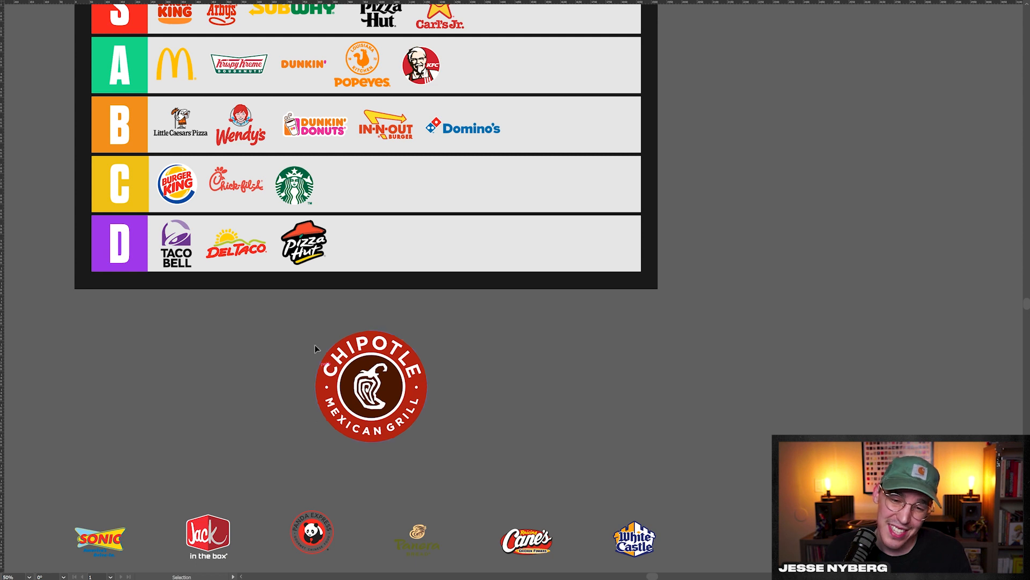
{"action": "mouse_move", "coordinate": [323, 344]}
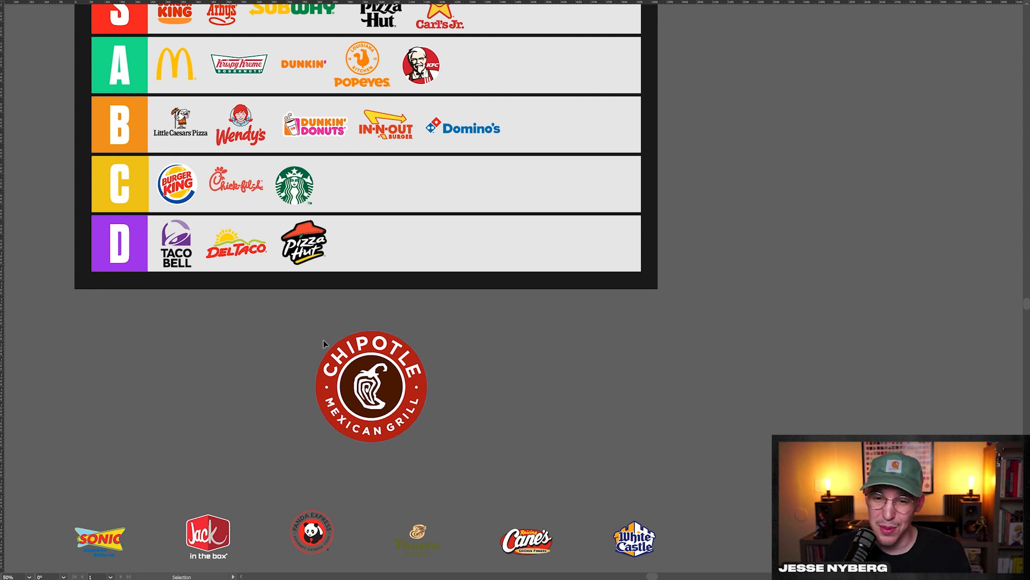
{"action": "mouse_move", "coordinate": [519, 420]}
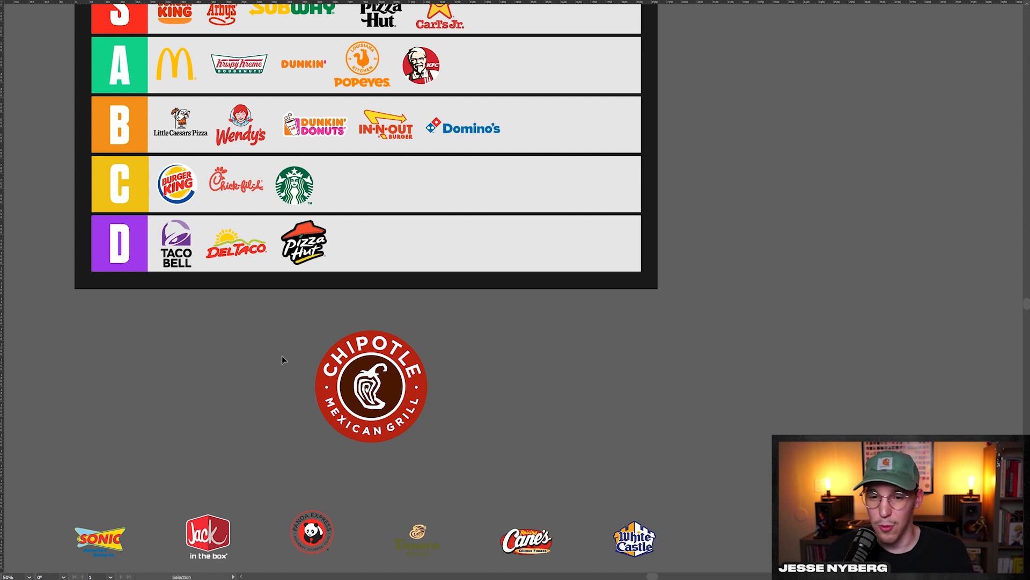
{"action": "mouse_move", "coordinate": [271, 397]}
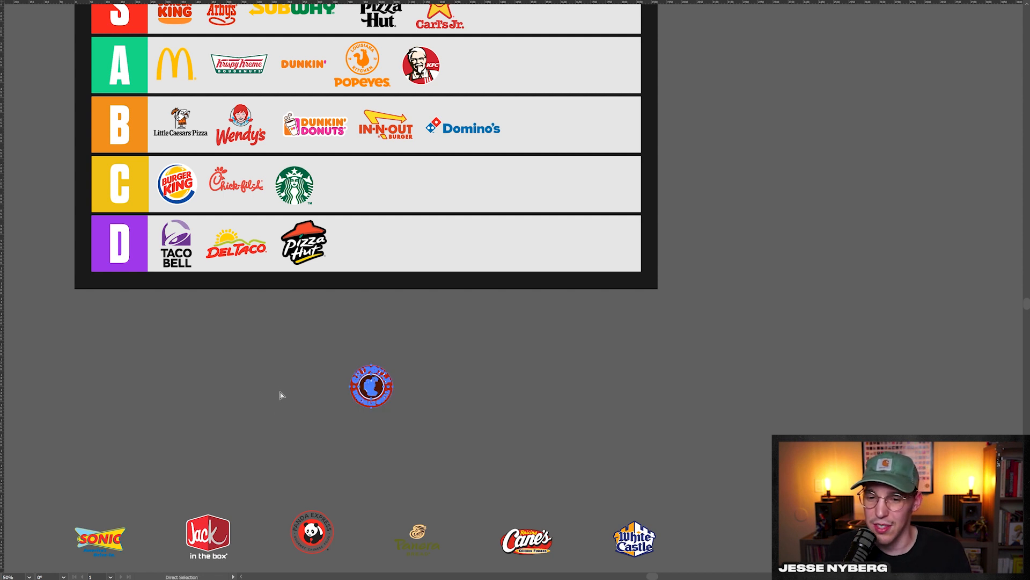
- Shrink the Chipotle logo and place it in the C tier
{"action": "left_click_drag", "start_coordinate": [370, 386], "coordinate": [351, 183]}
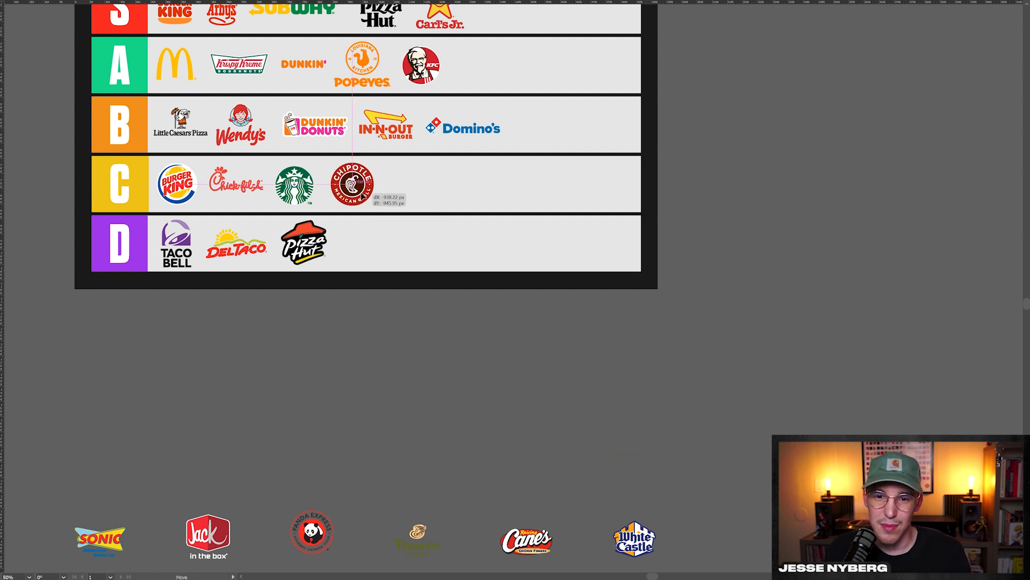
{"action": "left_click_drag", "start_coordinate": [98, 539], "coordinate": [291, 377]}
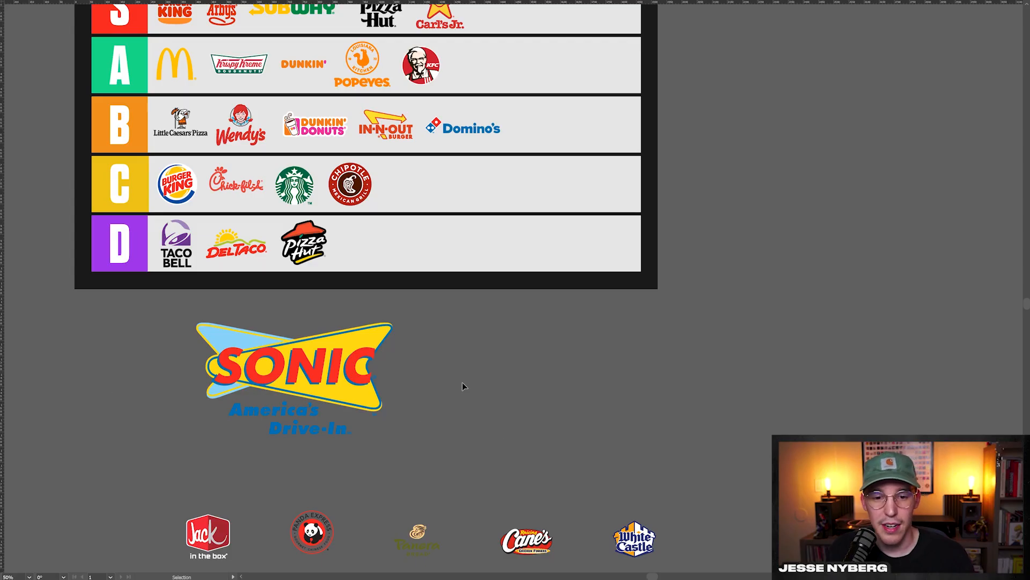
{"action": "mouse_move", "coordinate": [297, 465]}
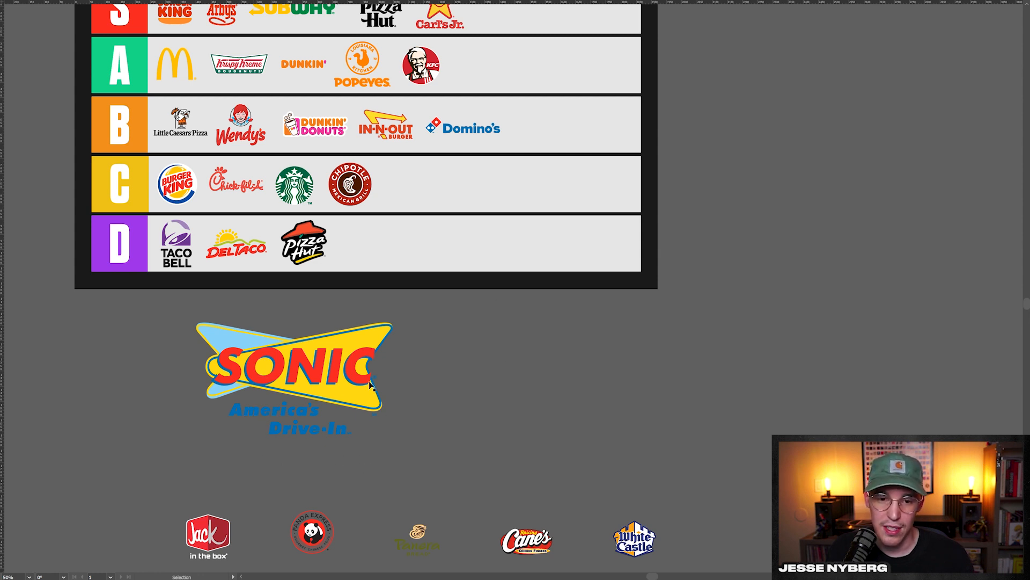
- Shrink Sonic into the B tier and place Jack in the Box in the C tier
{"action": "left_click_drag", "start_coordinate": [289, 375], "coordinate": [501, 210]}
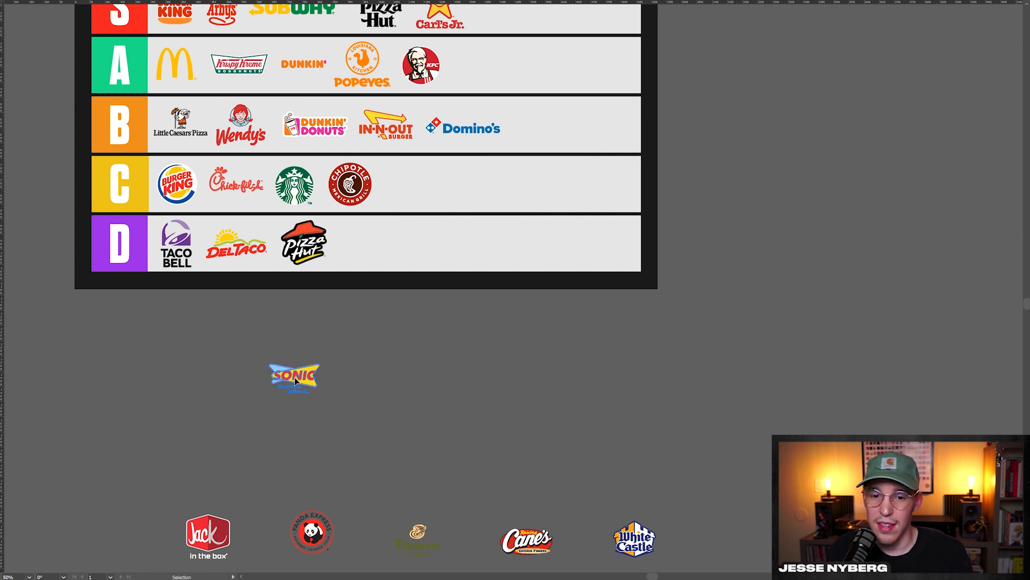
{"action": "left_click_drag", "start_coordinate": [294, 375], "coordinate": [535, 127]}
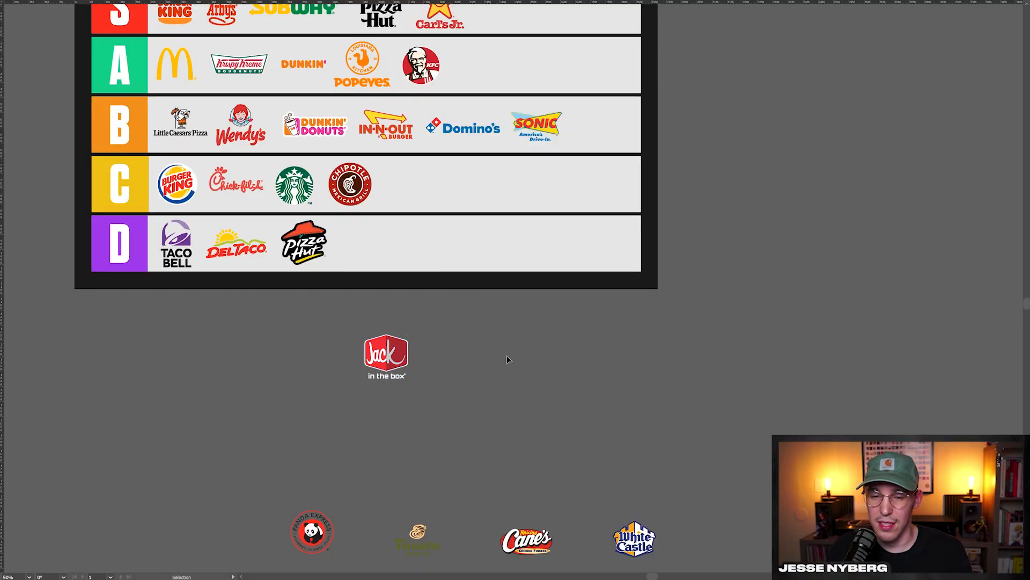
{"action": "left_click_drag", "start_coordinate": [386, 356], "coordinate": [414, 259]}
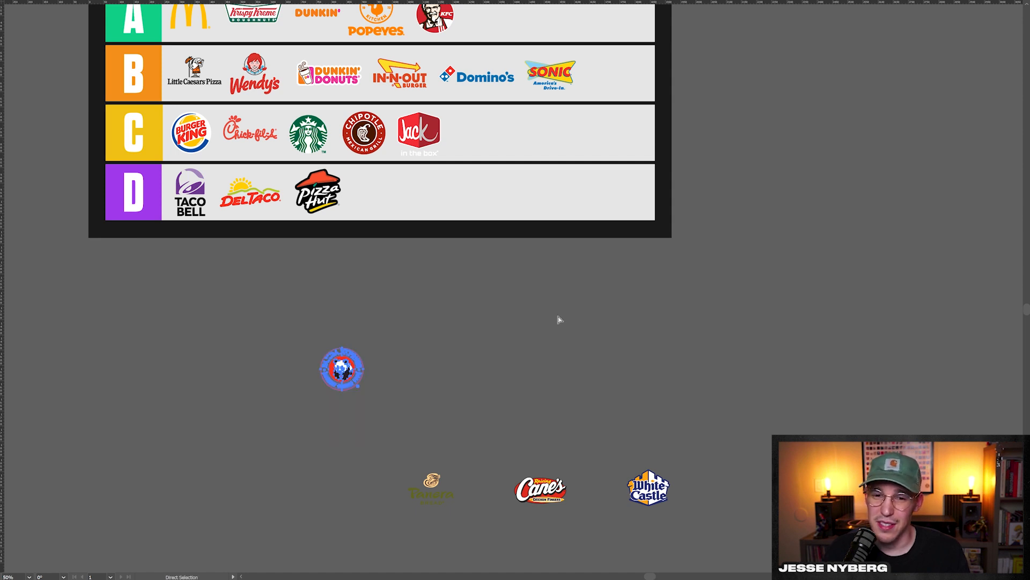
- Place the Panda Express logo in the D tier
{"action": "left_click_drag", "start_coordinate": [341, 368], "coordinate": [381, 201]}
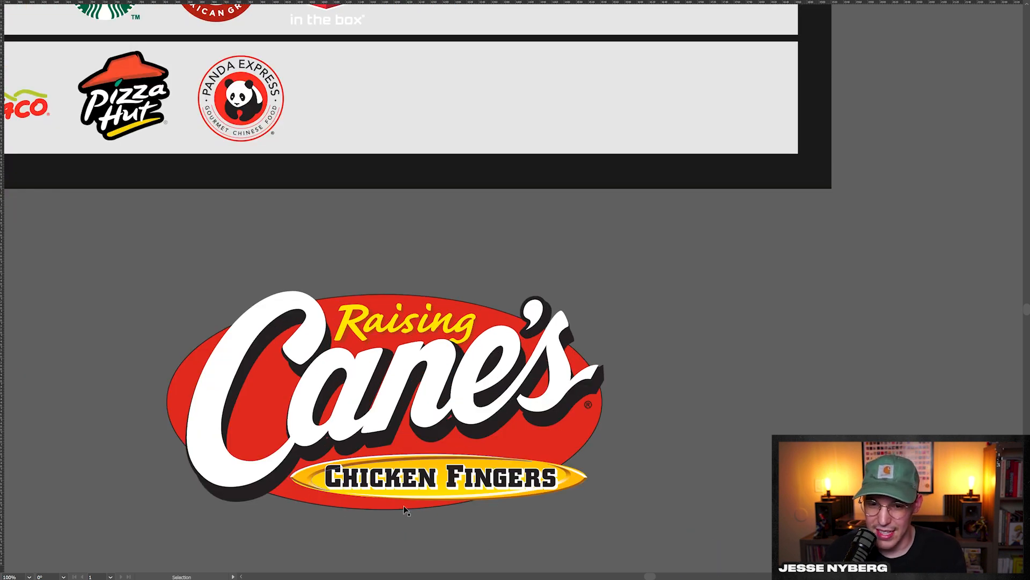
{"action": "scroll", "scroll_direction": "down", "scroll_amount": 3}
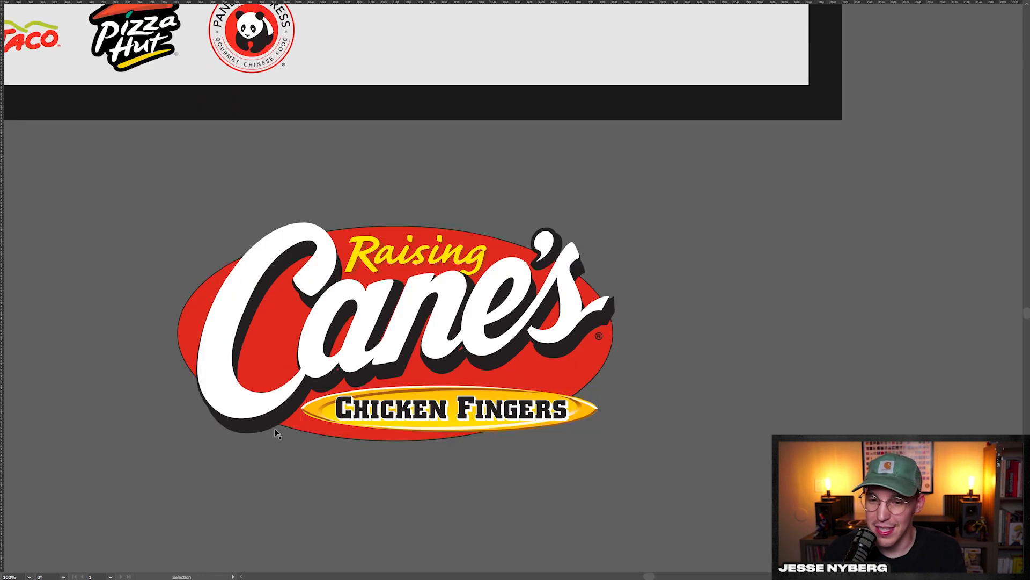
{"action": "mouse_move", "coordinate": [484, 457]}
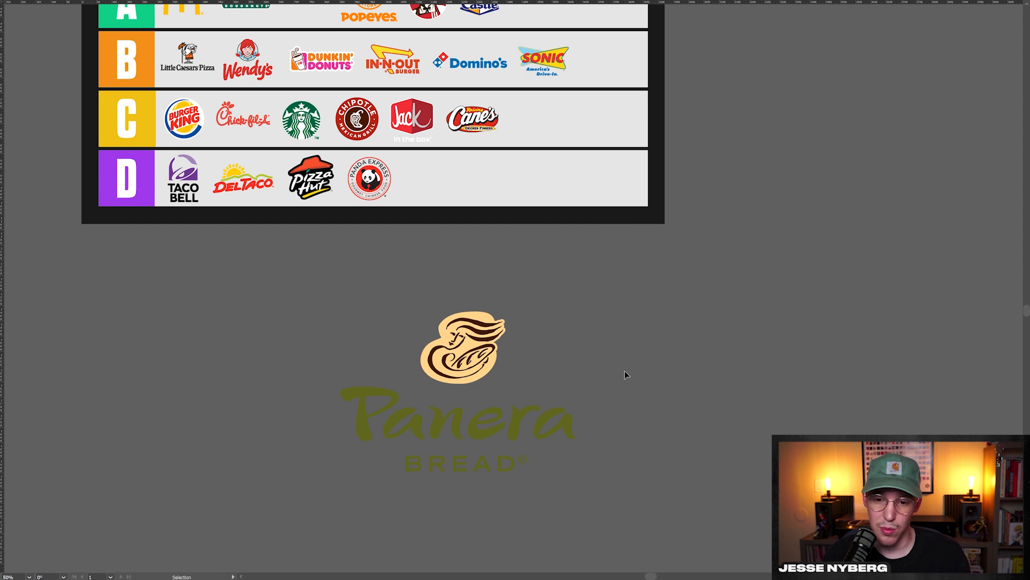
{"action": "mouse_move", "coordinate": [576, 489]}
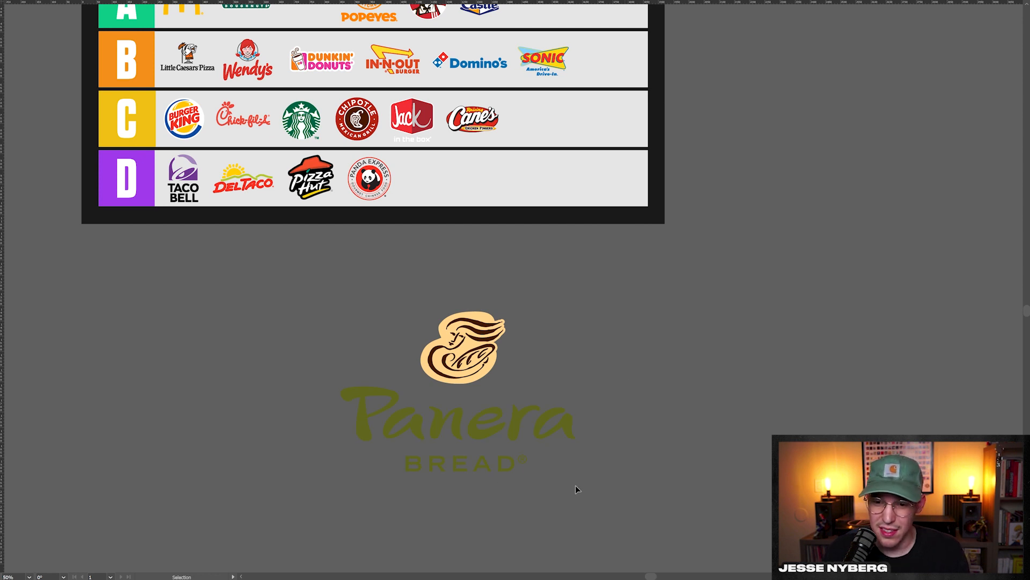
{"action": "mouse_move", "coordinate": [706, 415]}
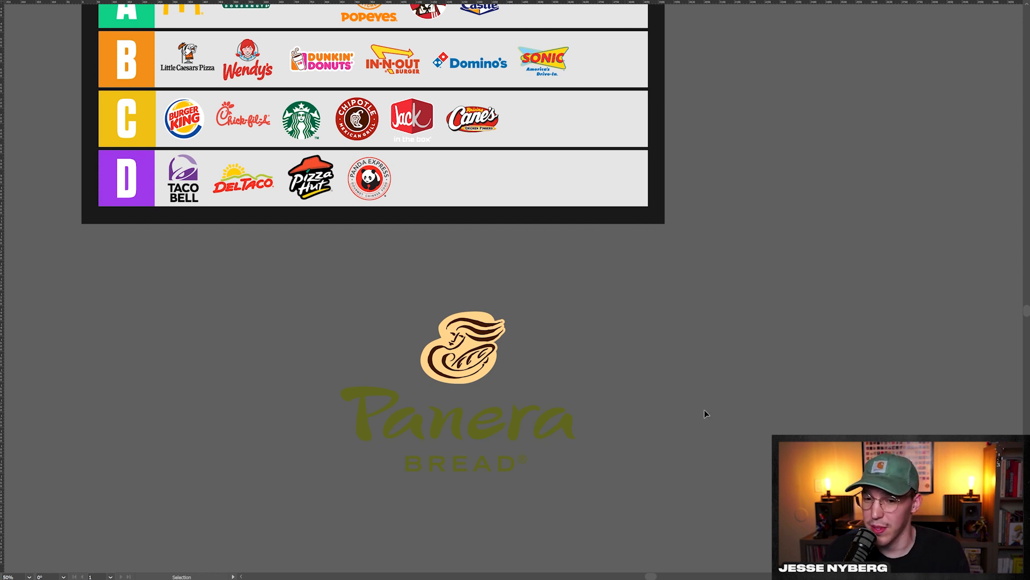